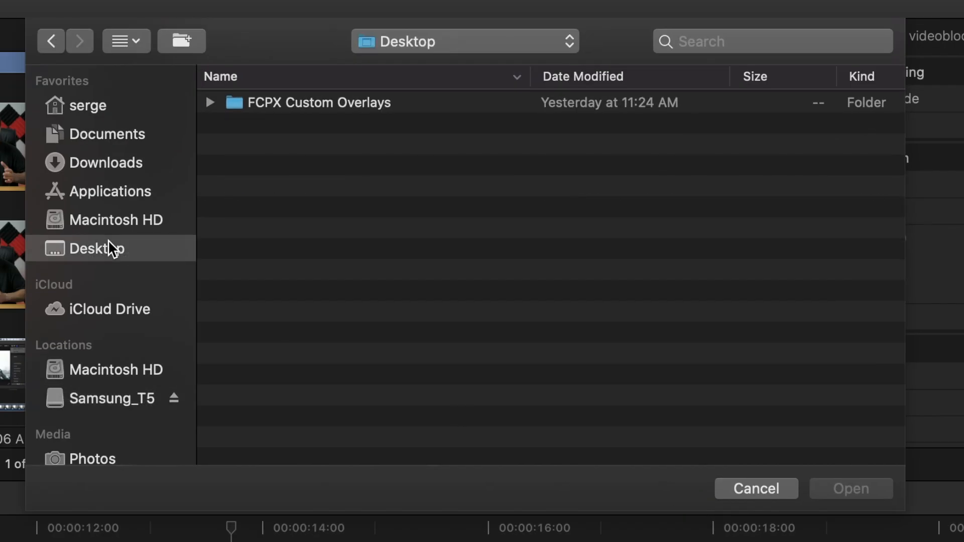
- Load Thirds Grid Basic.png from the FCPX Custom Overlays desktop folder as the viewer overlay
click(209, 103)
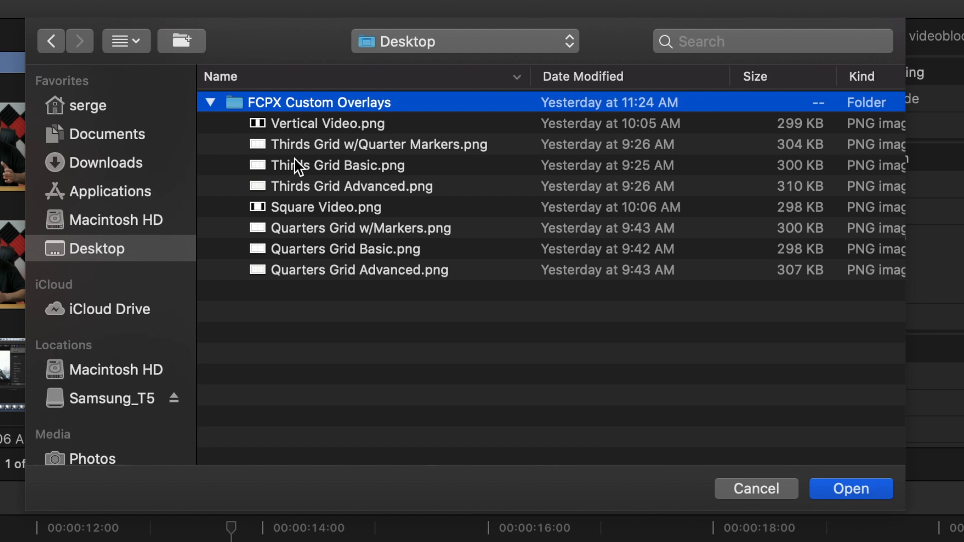
click(337, 165)
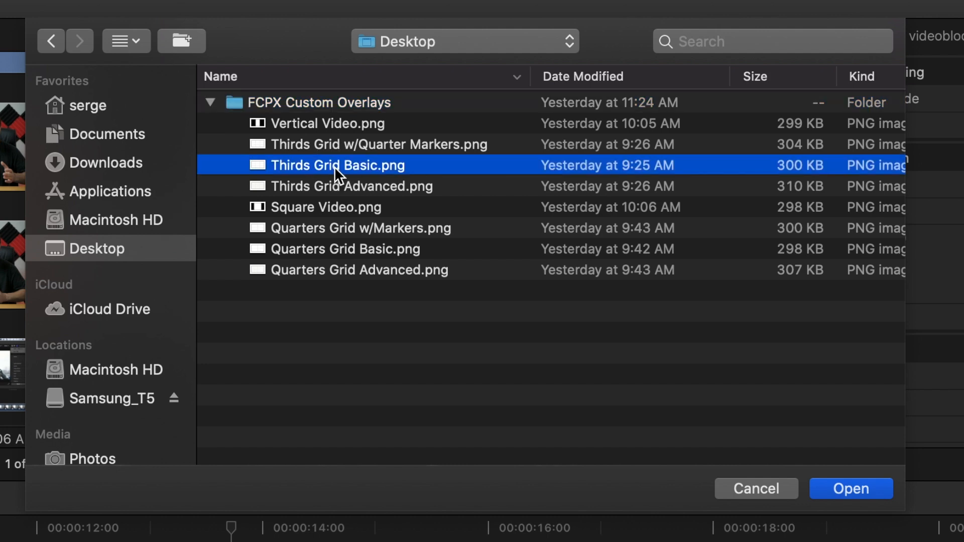
click(850, 489)
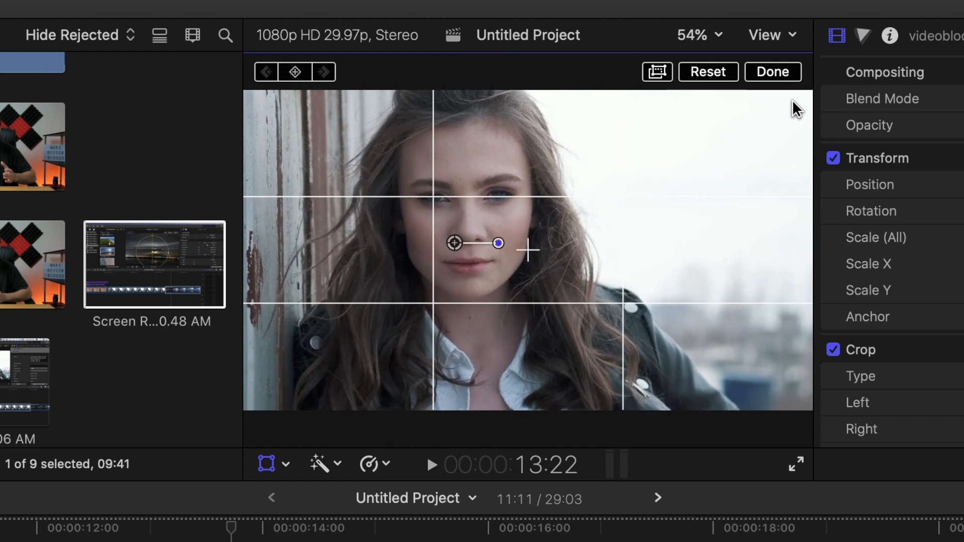
click(772, 71)
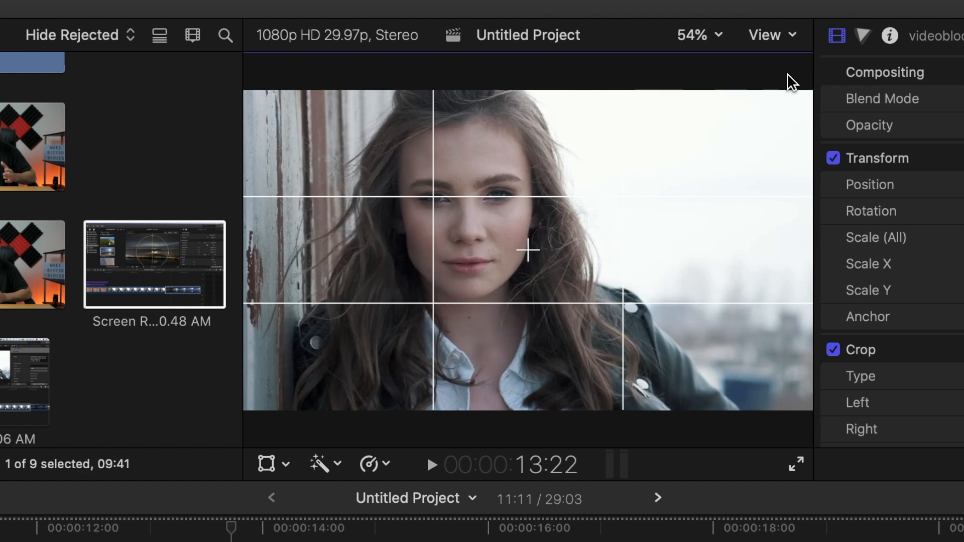
click(766, 34)
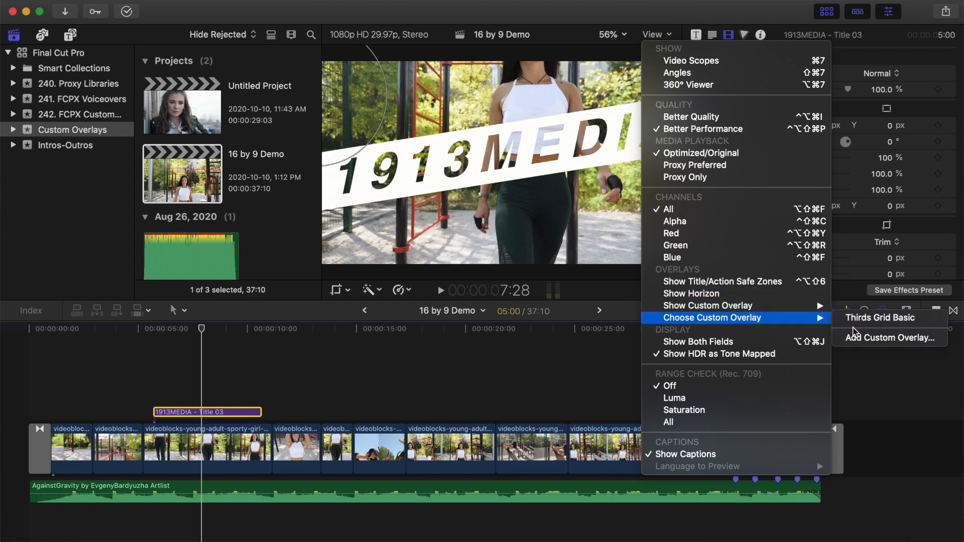
- Load Vertical Video.png as a second custom overlay and fade it to 25% opacity
click(891, 337)
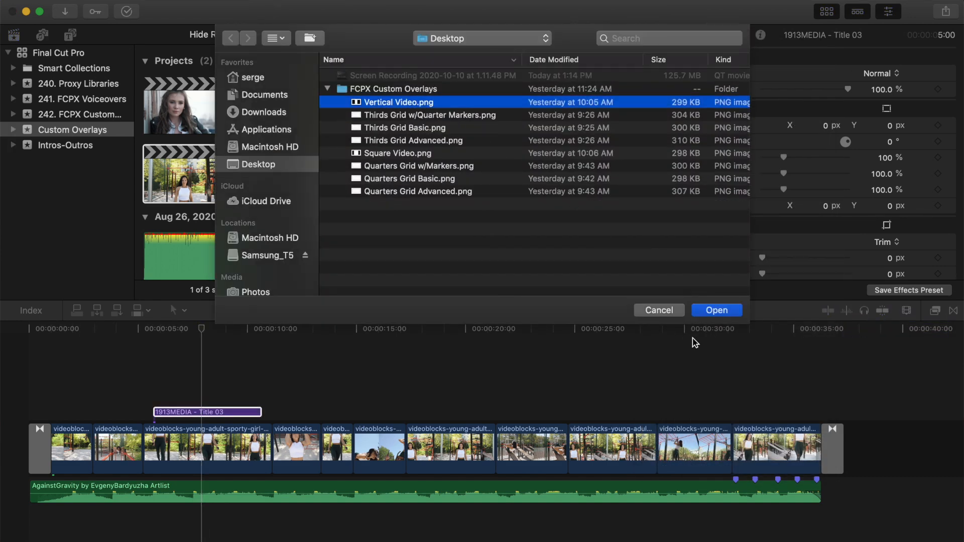
click(716, 310)
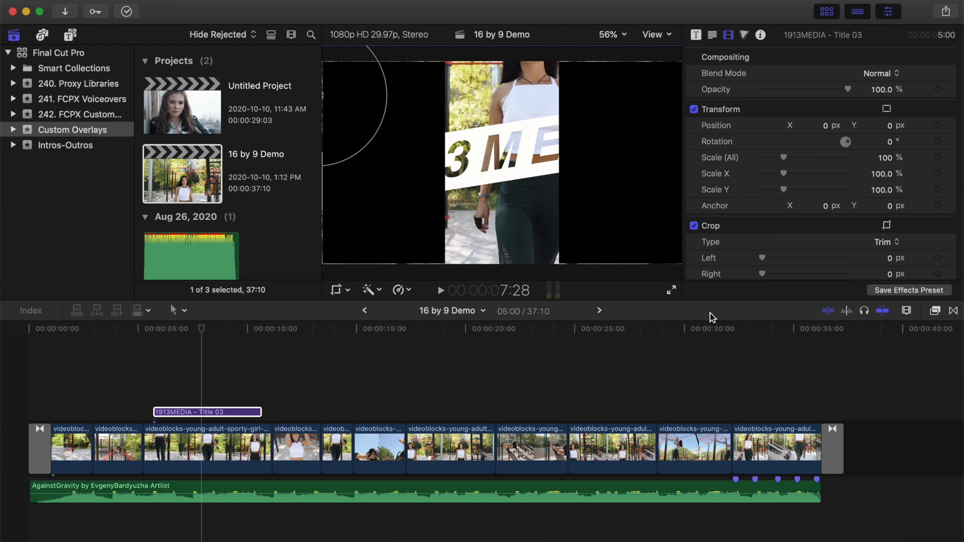
mouse_move(667, 43)
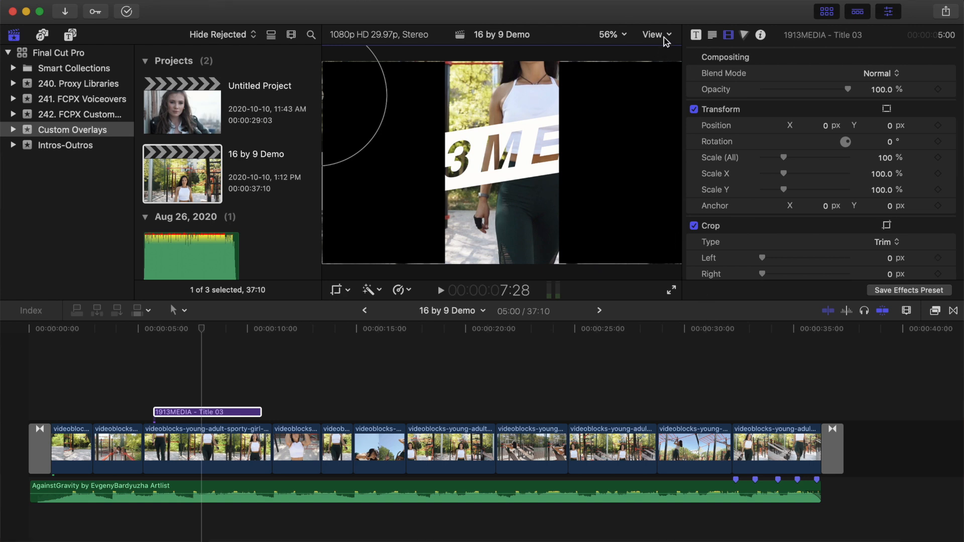
click(654, 34)
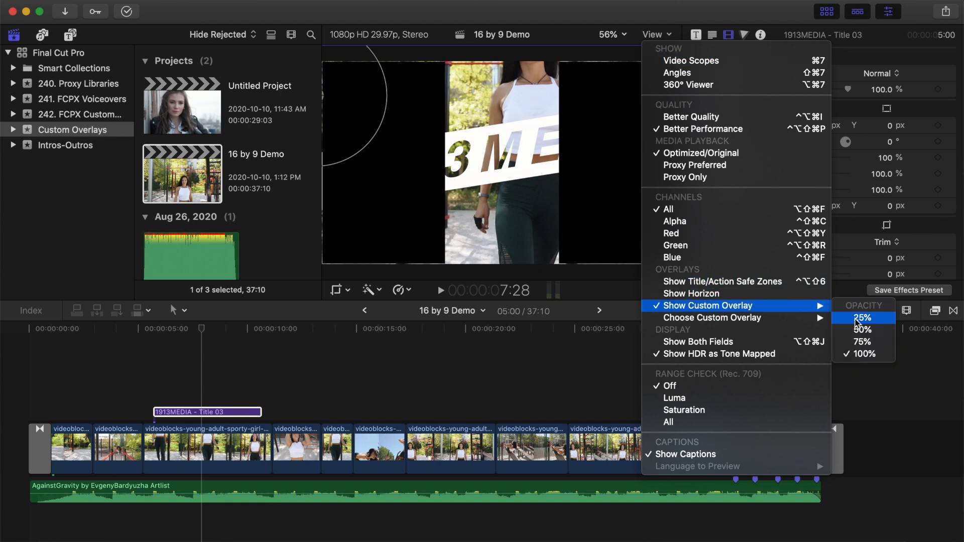
click(864, 354)
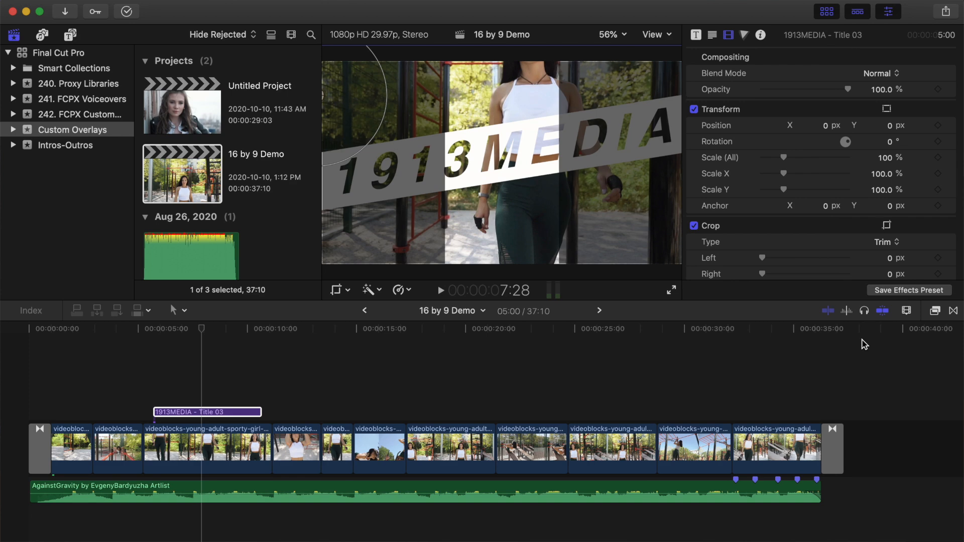
- Scale the 1913MEDIA title down to about 27% with the on-screen Transform controls
click(233, 385)
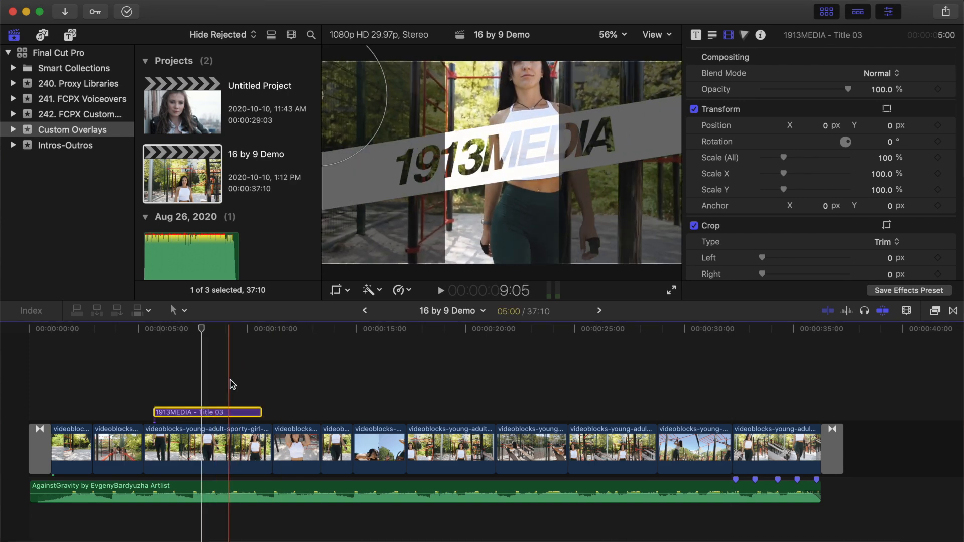
click(349, 290)
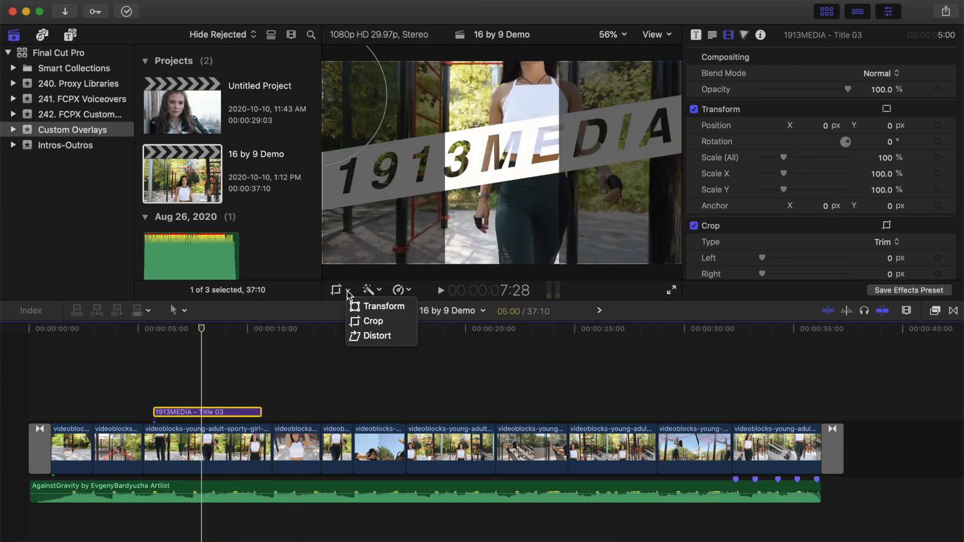
click(385, 306)
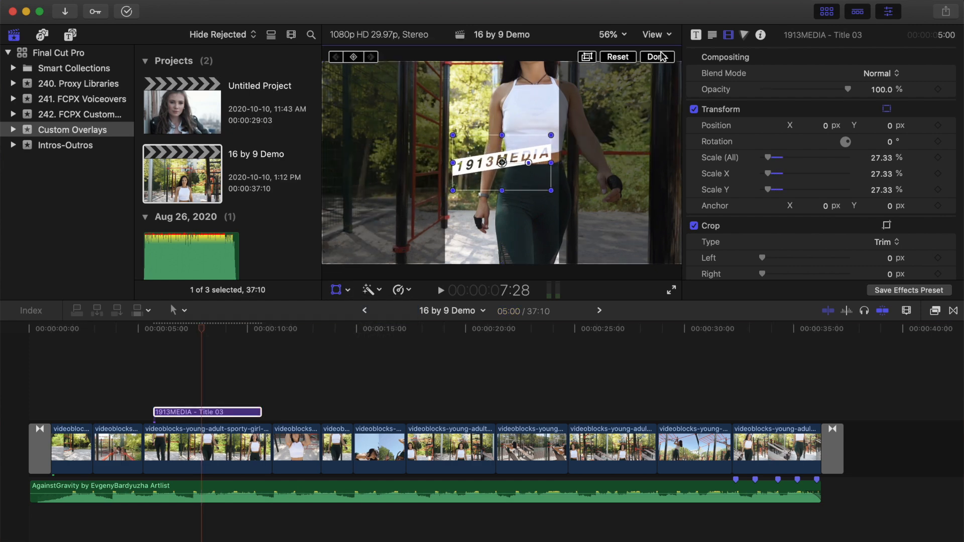
click(655, 34)
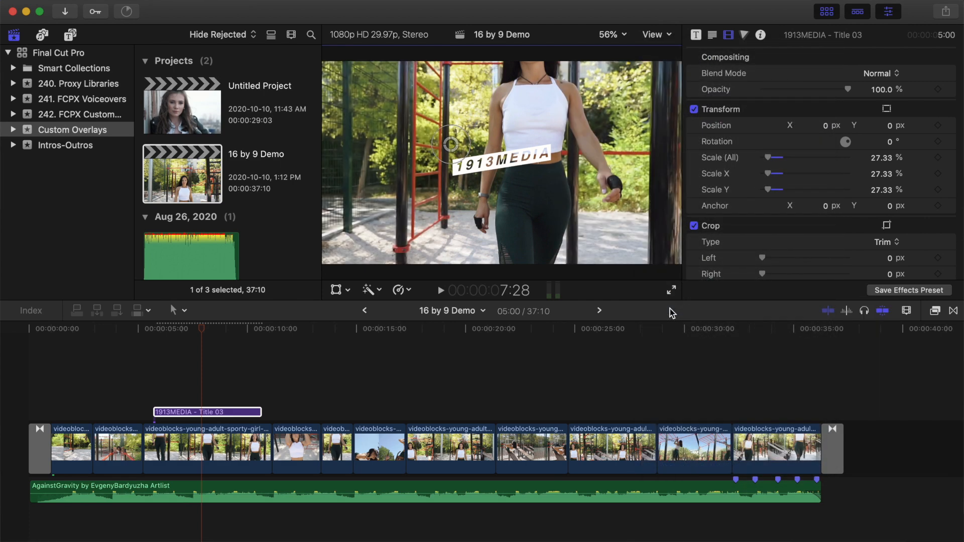
- Duplicate 16 by 9 Demo as Vertical Demo in Vertical 720x1280 format with Smart Conform on
right_click(182, 173)
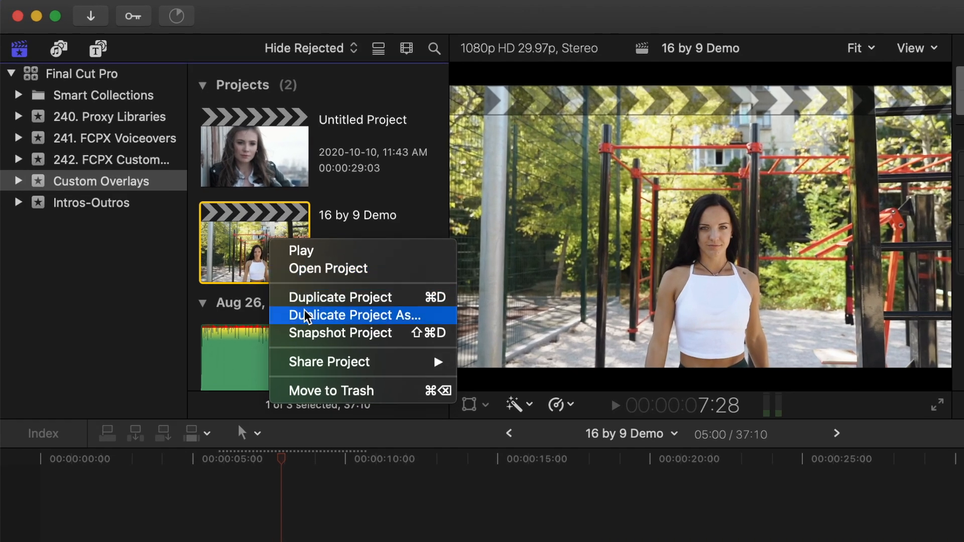
click(353, 314)
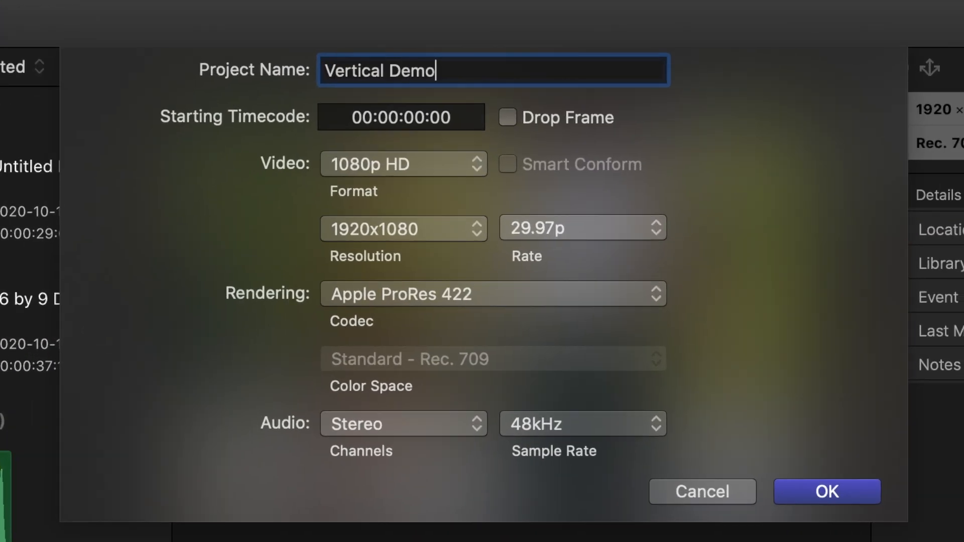
click(403, 164)
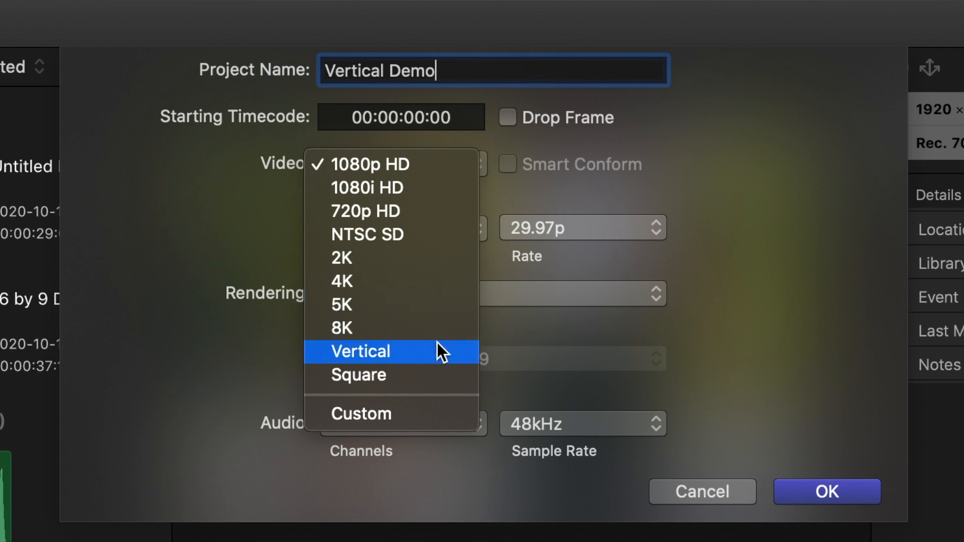
click(360, 352)
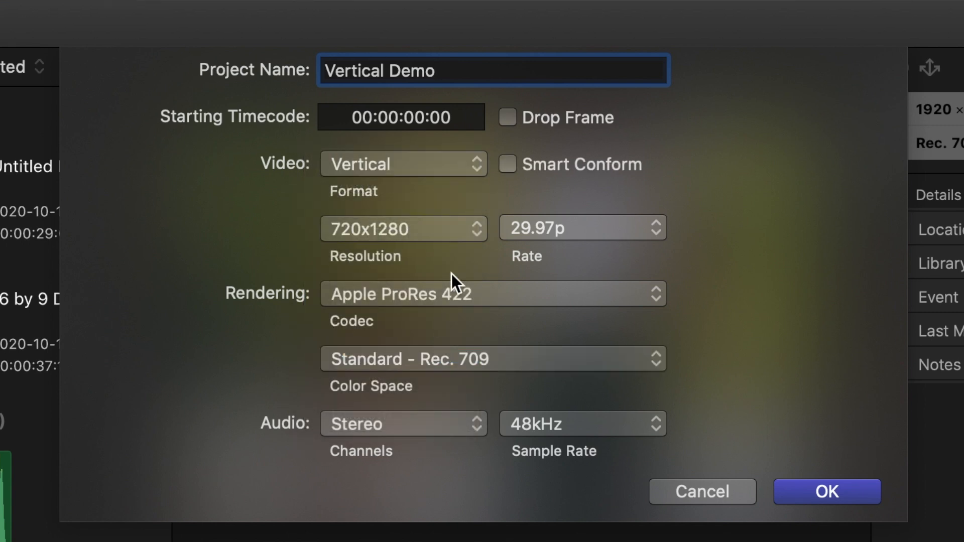
click(507, 164)
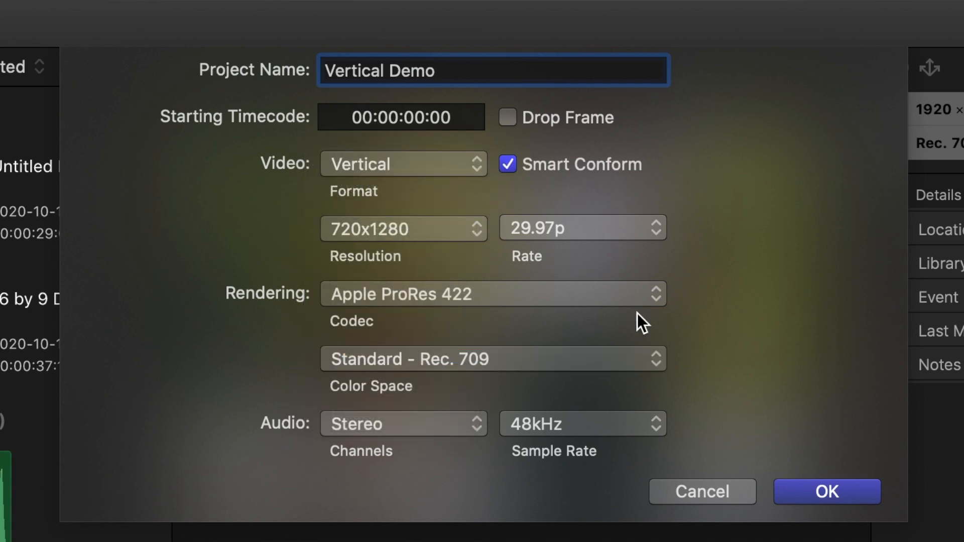
click(827, 492)
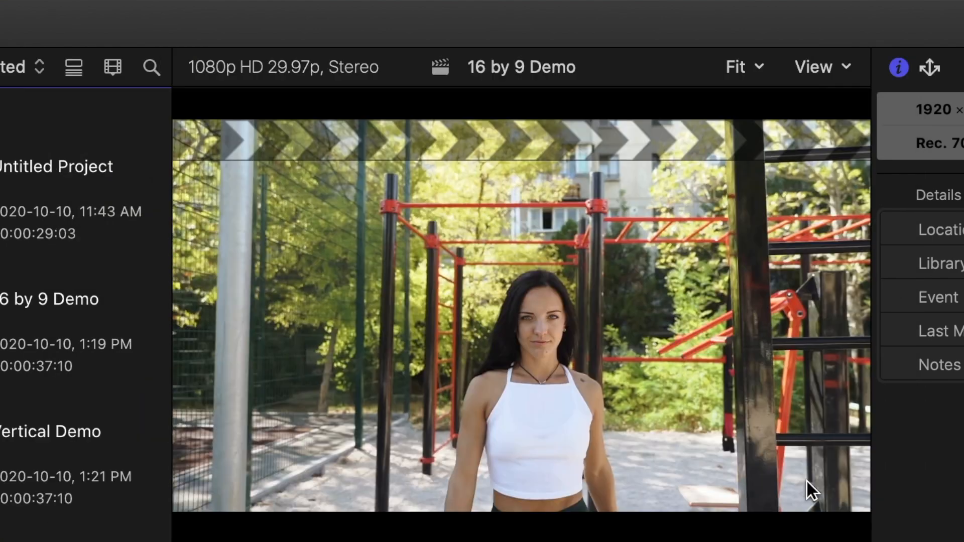
click(50, 432)
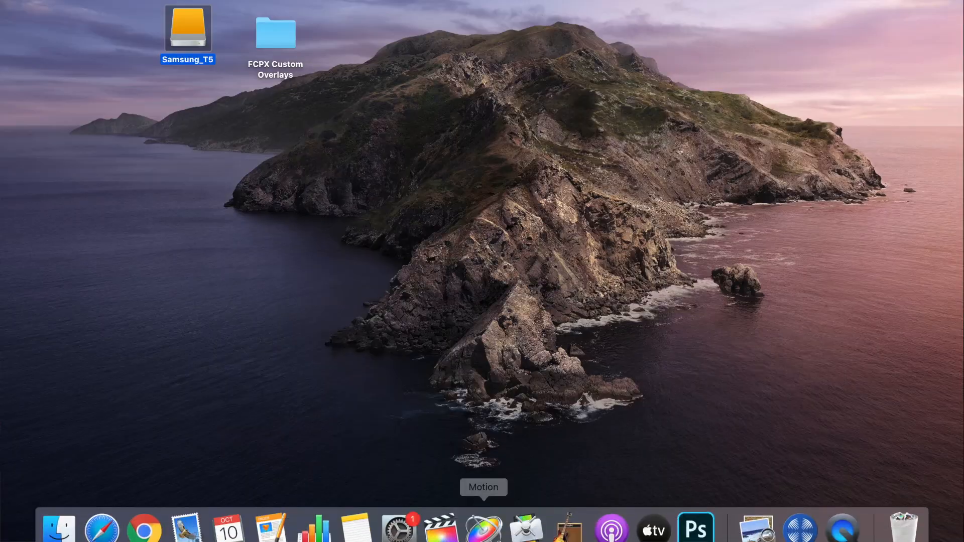
- Launch Motion and create a blank Motion Project from the 4K Ultra HD 3840x2160 preset
click(484, 528)
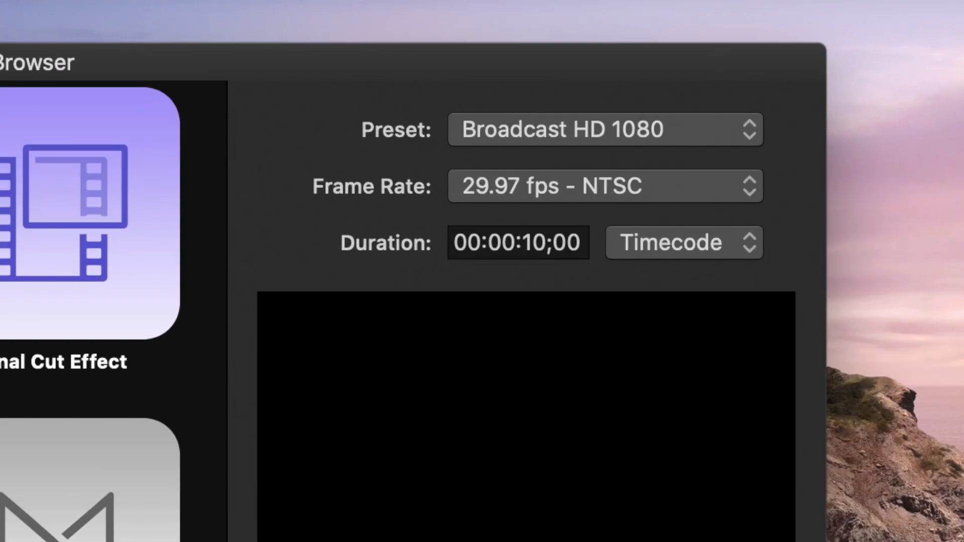
mouse_move(686, 185)
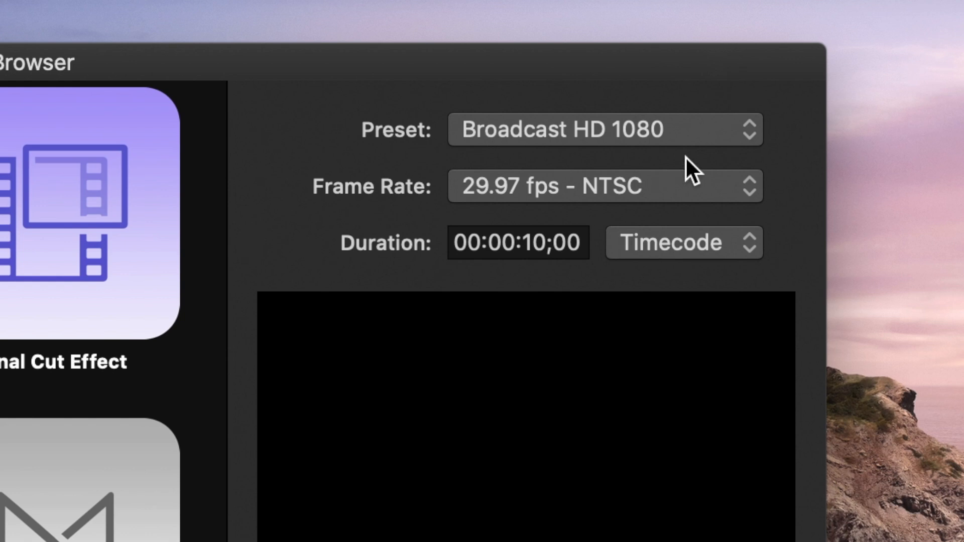
click(604, 129)
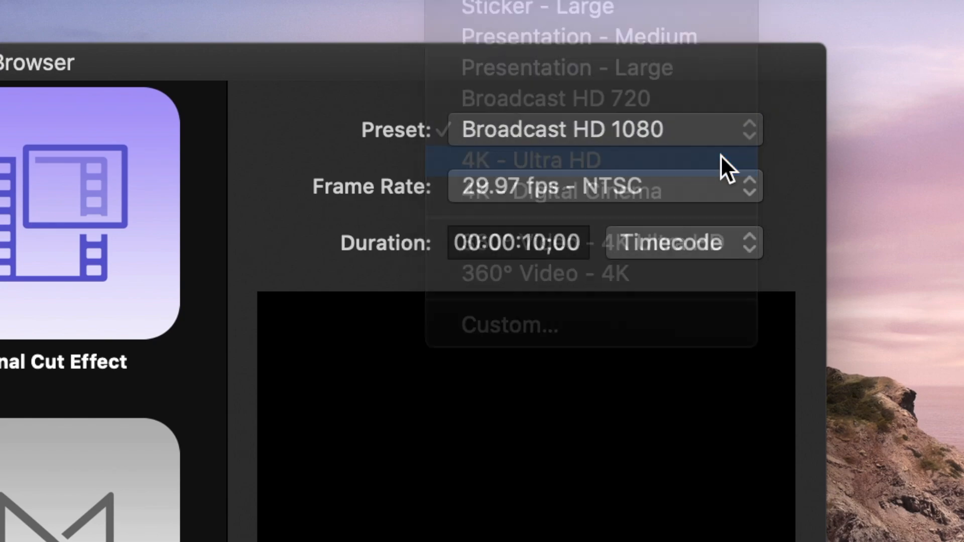
click(530, 160)
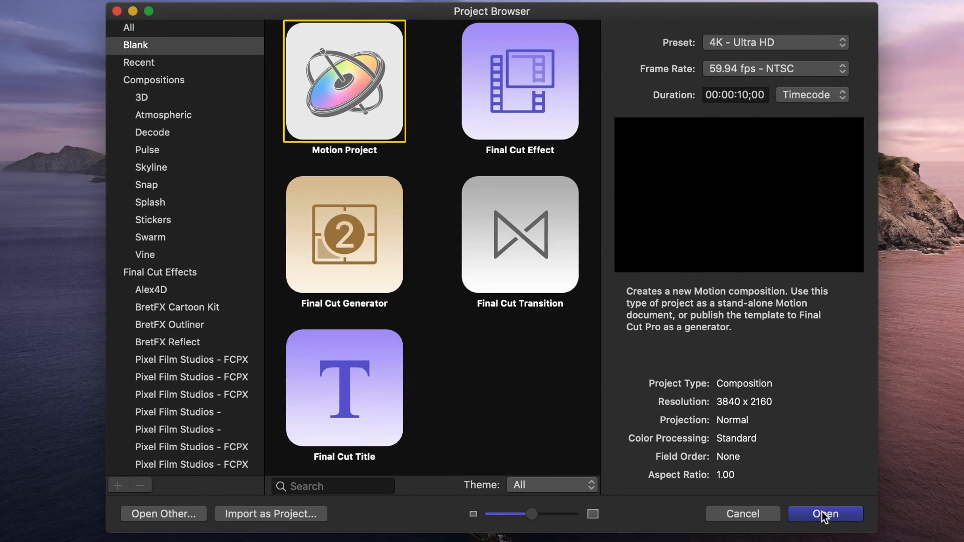
click(824, 513)
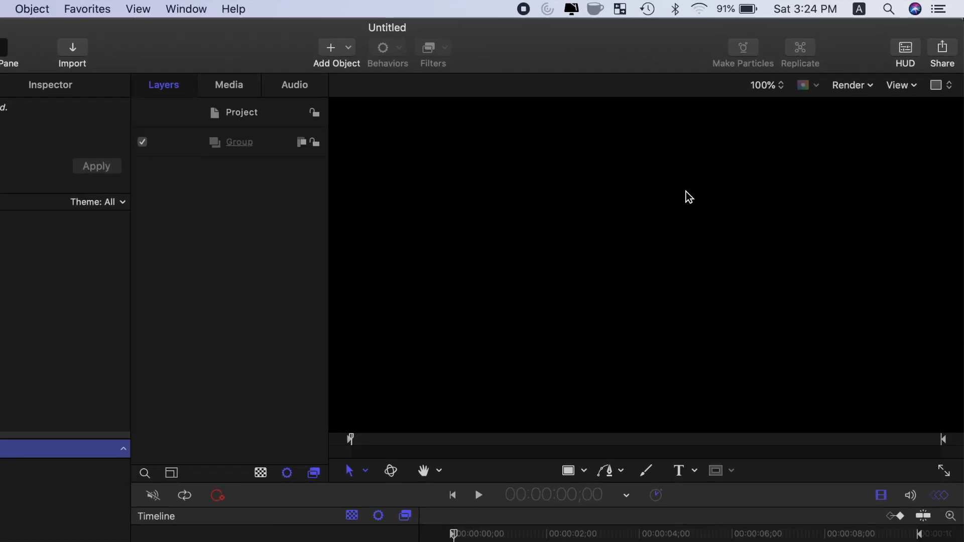
- Draw a straight line with the Line tool and reset its Position X and Y to 0
click(766, 84)
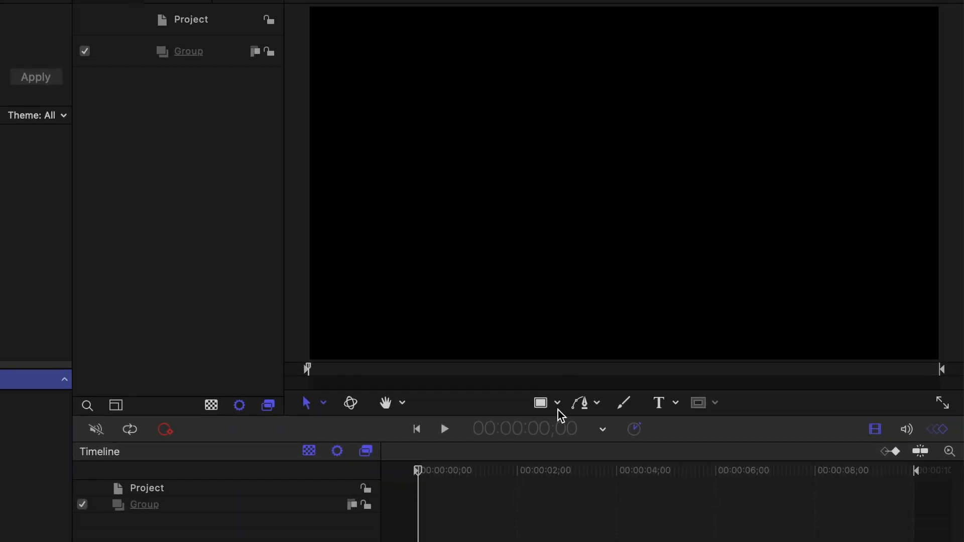
click(545, 403)
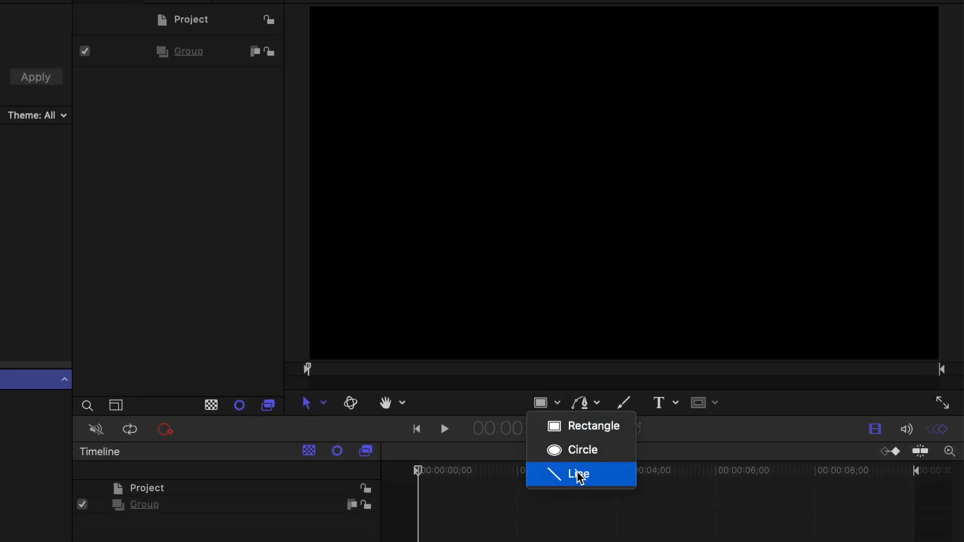
click(577, 474)
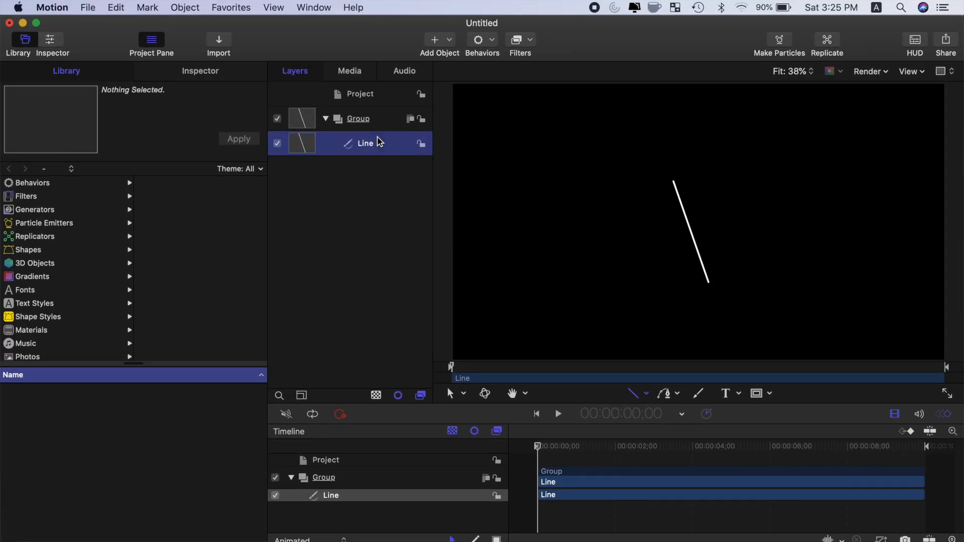
click(50, 40)
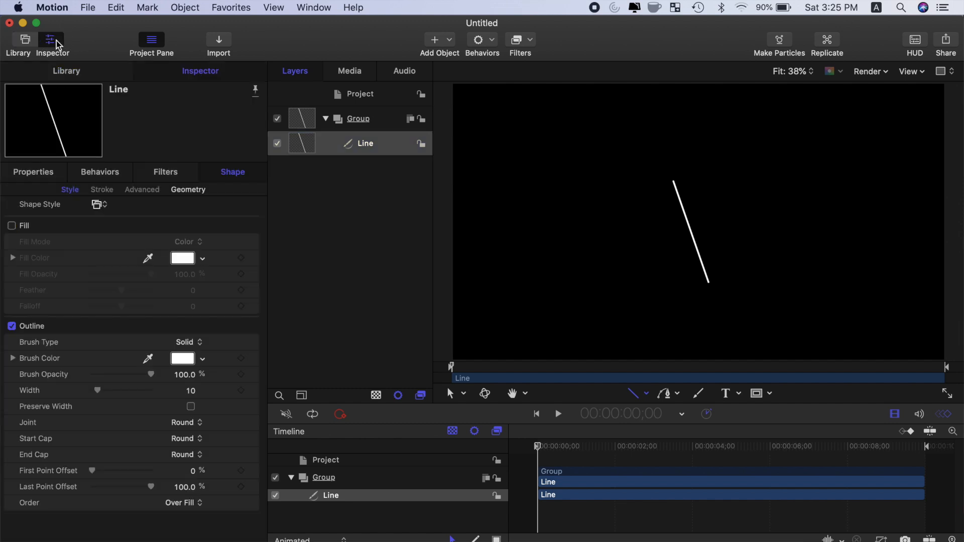
click(33, 172)
text(0)
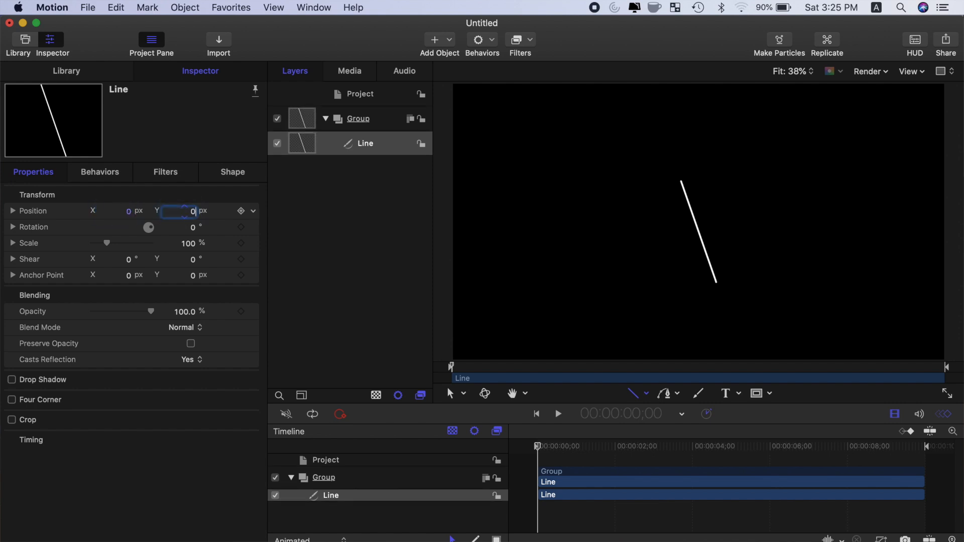
click(232, 172)
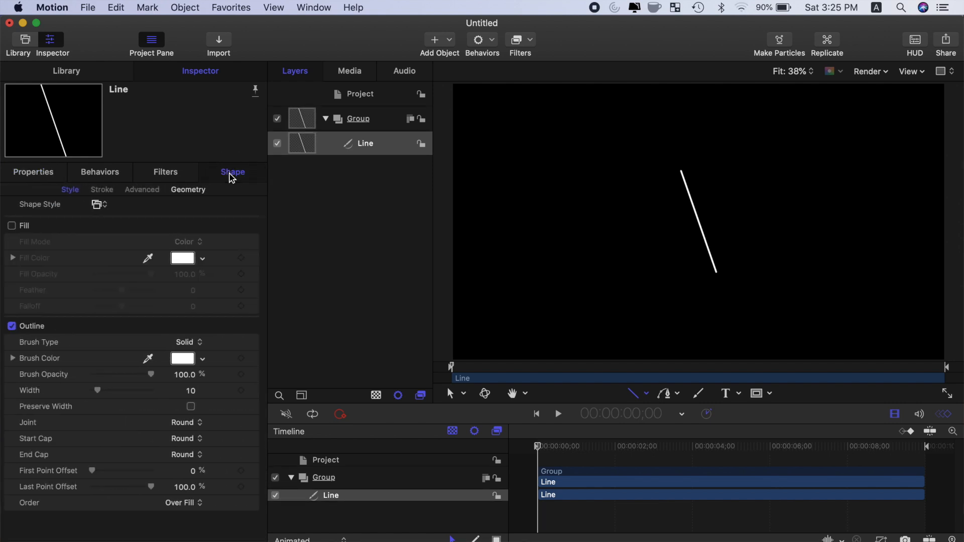
- Set the line's geometry points to 0,1080 and 0,-1080 so it spans the canvas height
click(188, 190)
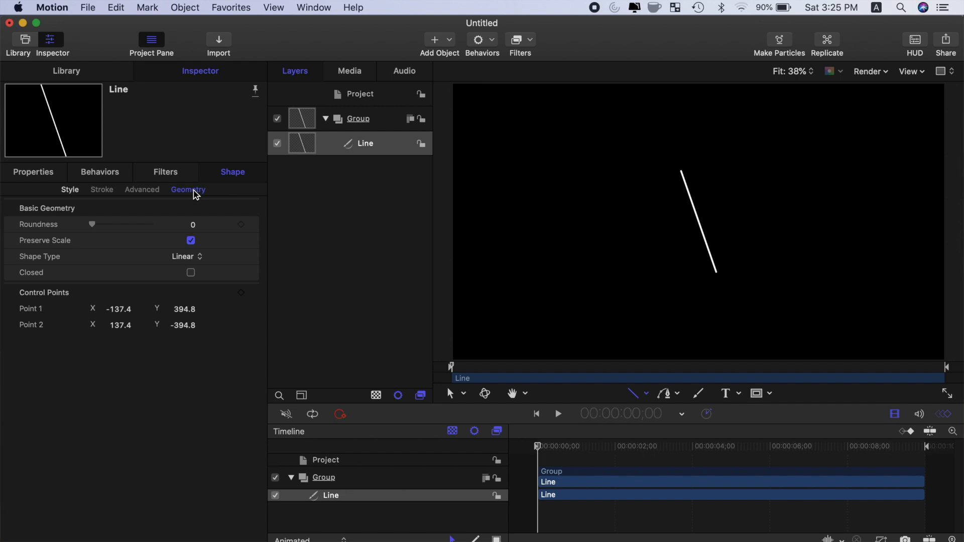
mouse_move(719, 199)
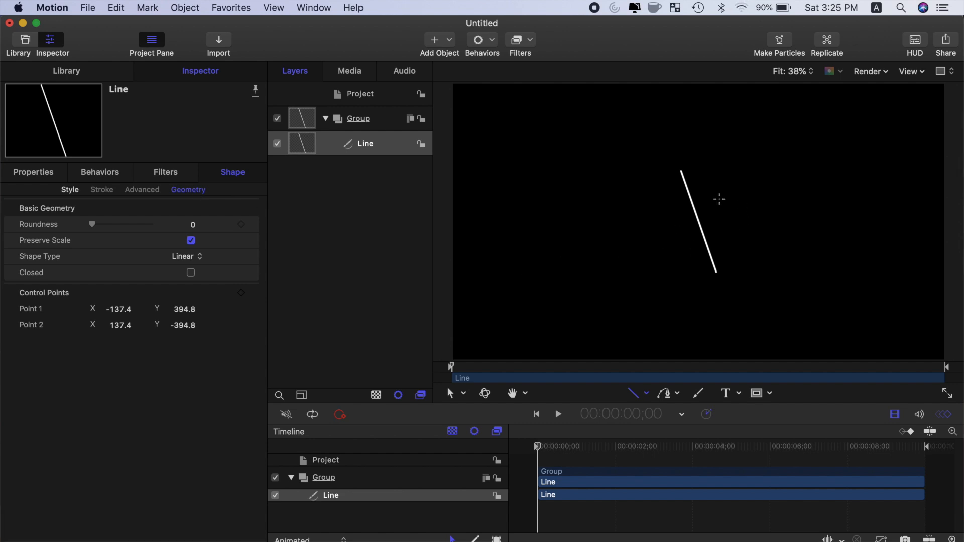
mouse_move(673, 224)
text(-1080)
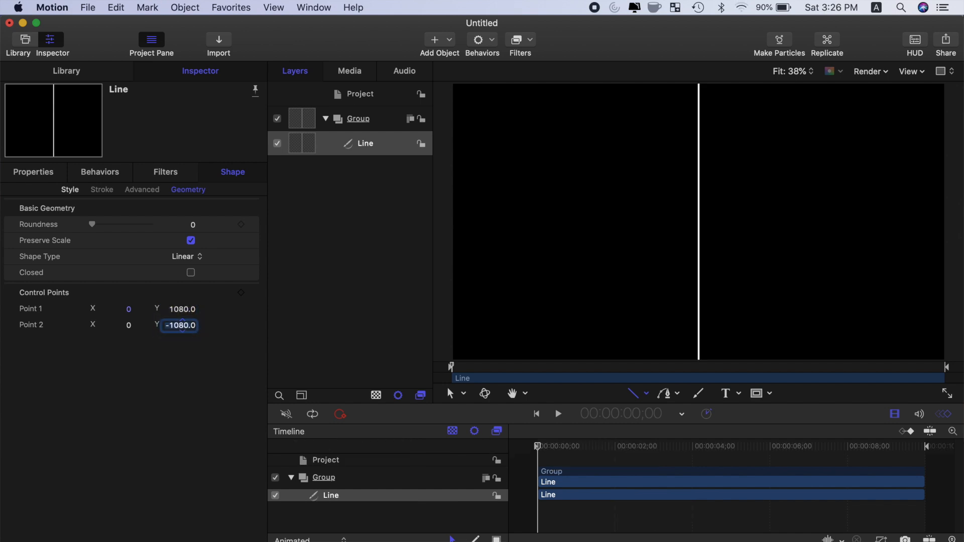
click(33, 172)
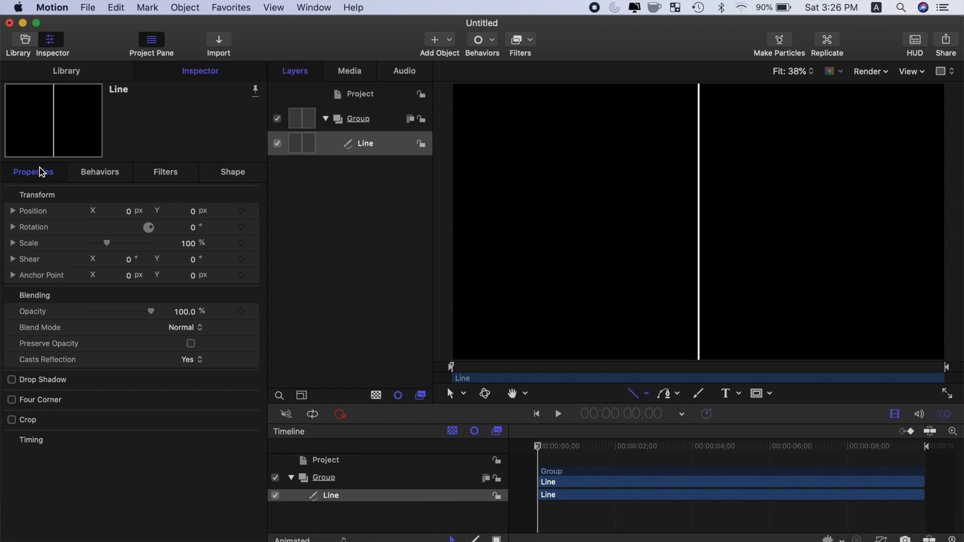
- Move the line to X -640, duplicate it and place the copy at X 640
click(117, 210)
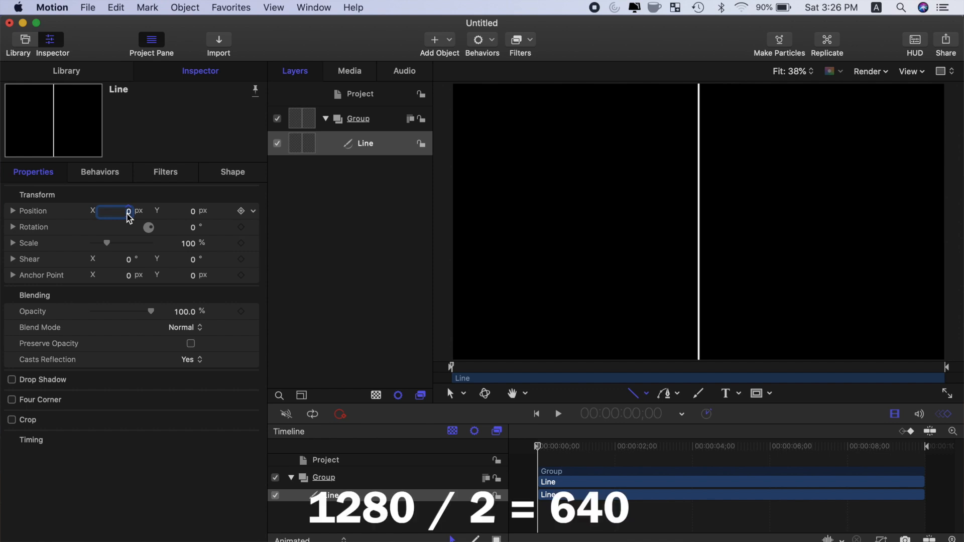
text(-640)
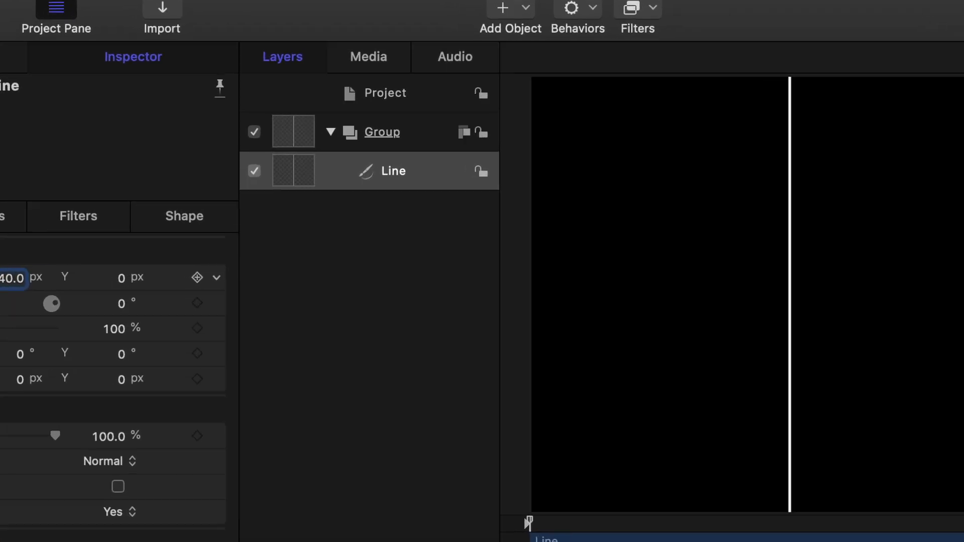
right_click(392, 170)
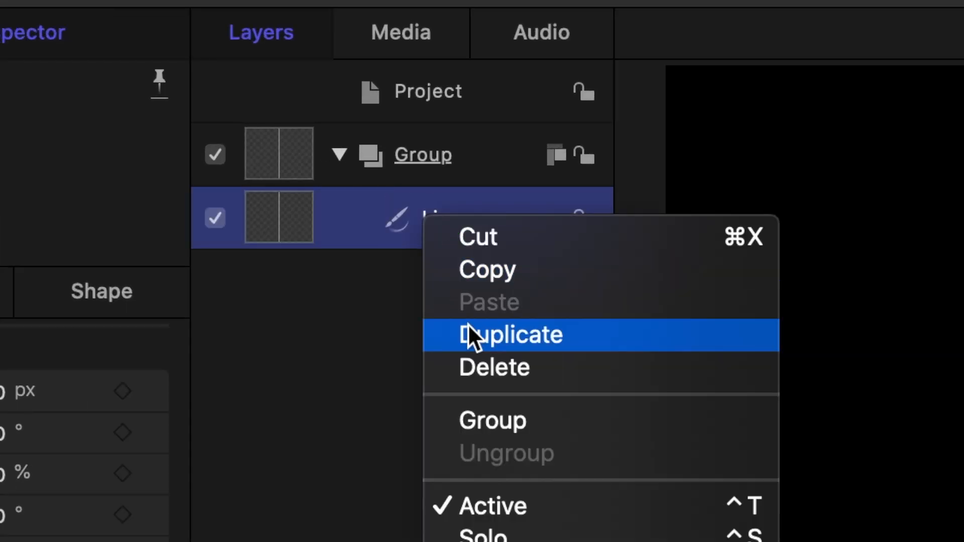
click(511, 335)
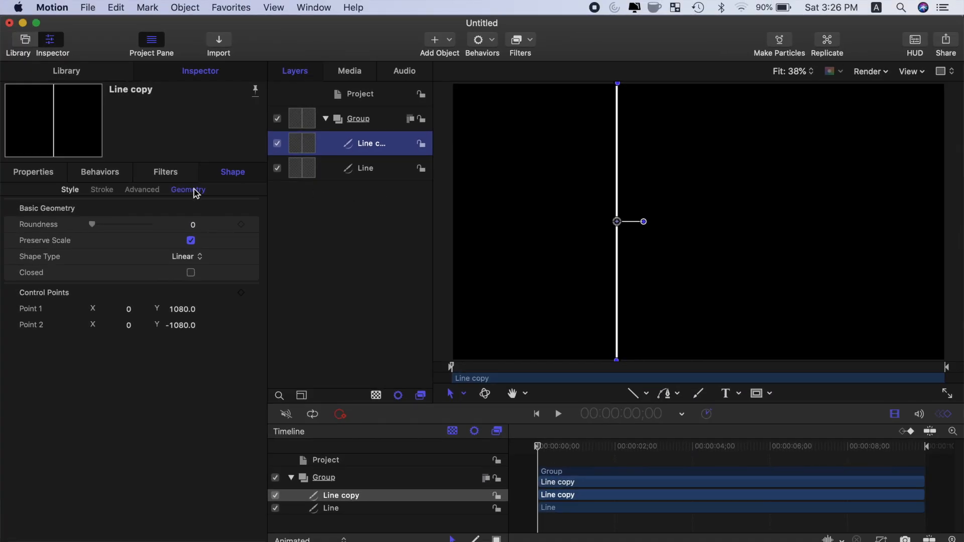
click(33, 171)
text(640)
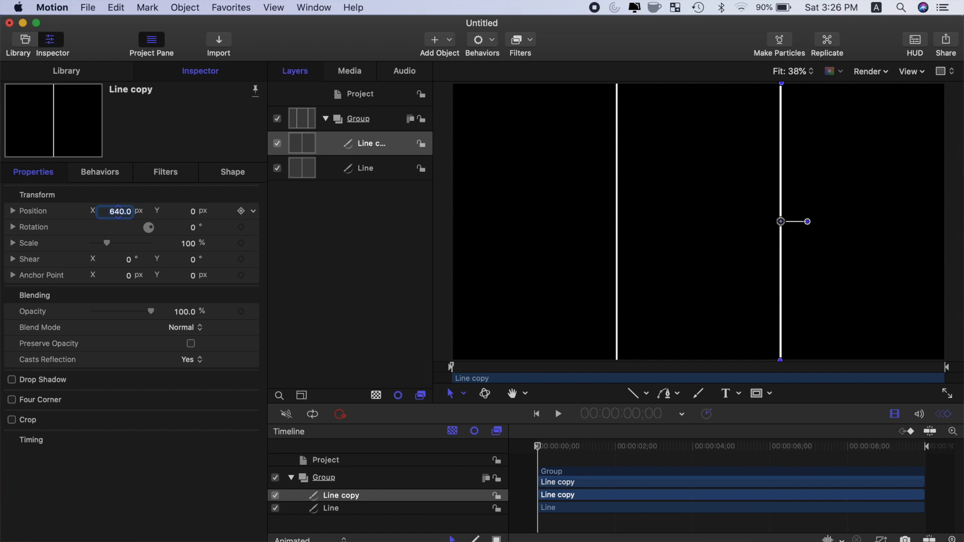
right_click(368, 143)
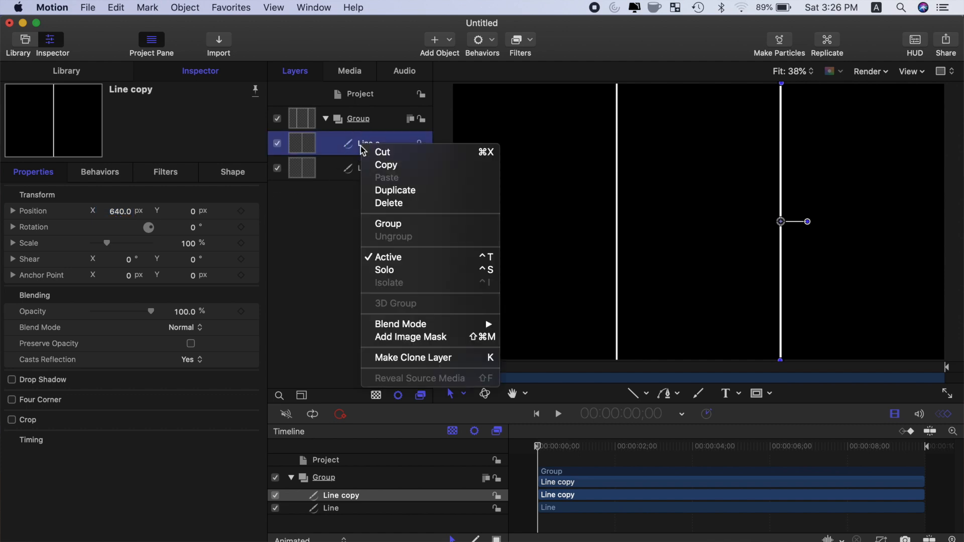
- Duplicate a line into a horizontal one at Position X 0, Y 360 with endpoints at ±1920
click(396, 190)
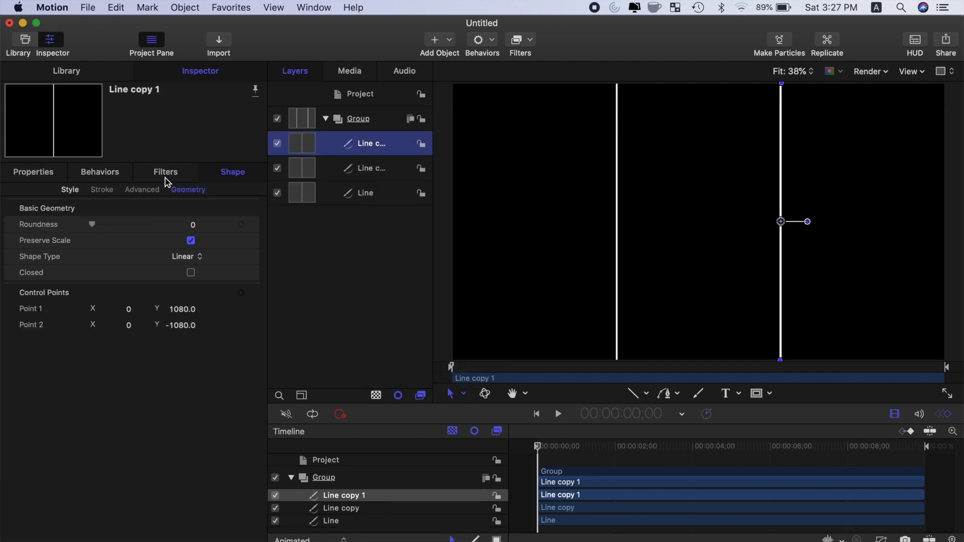
click(33, 172)
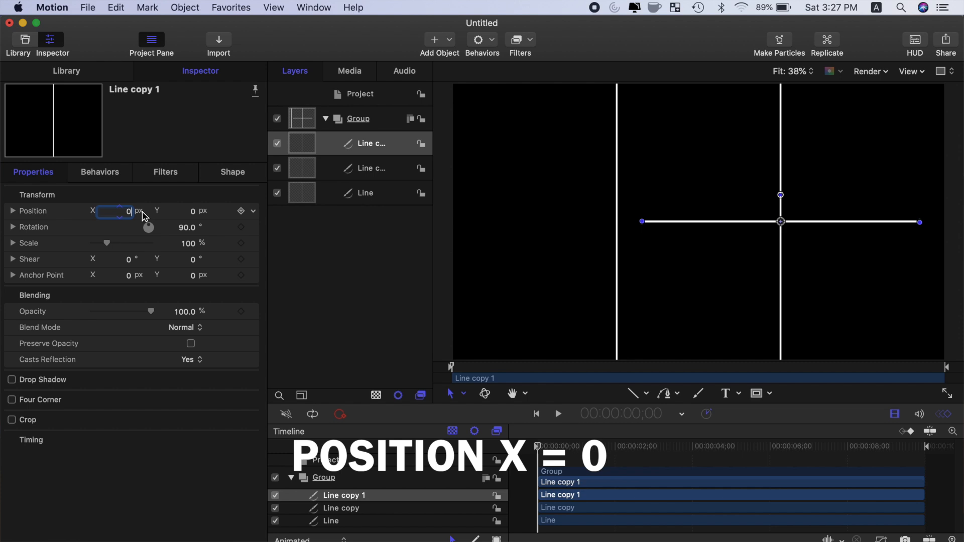
click(181, 211)
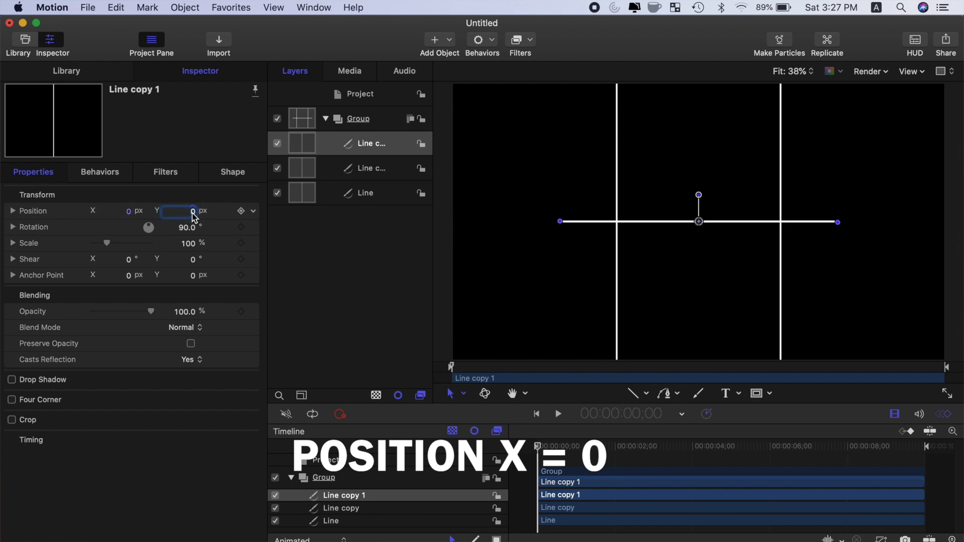
text(360.0)
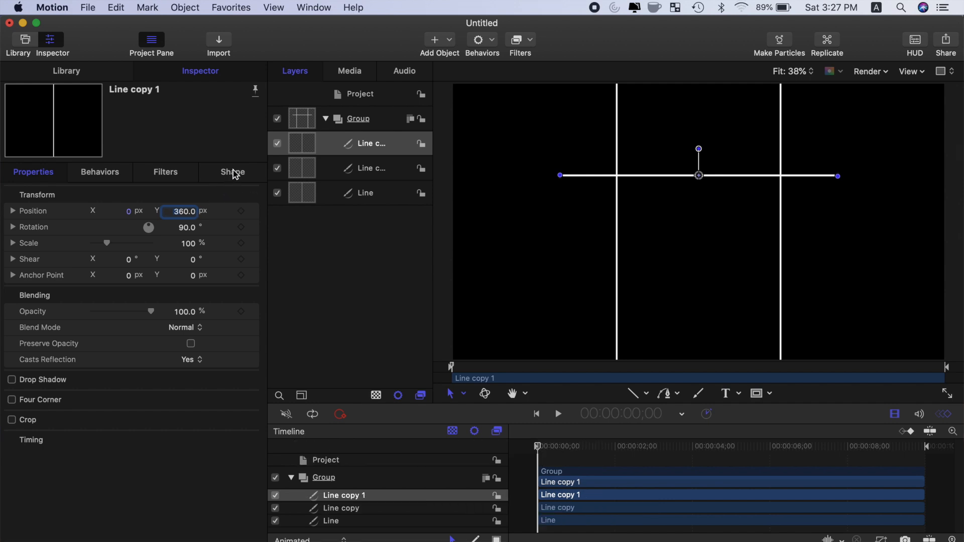
click(232, 172)
text(-1920)
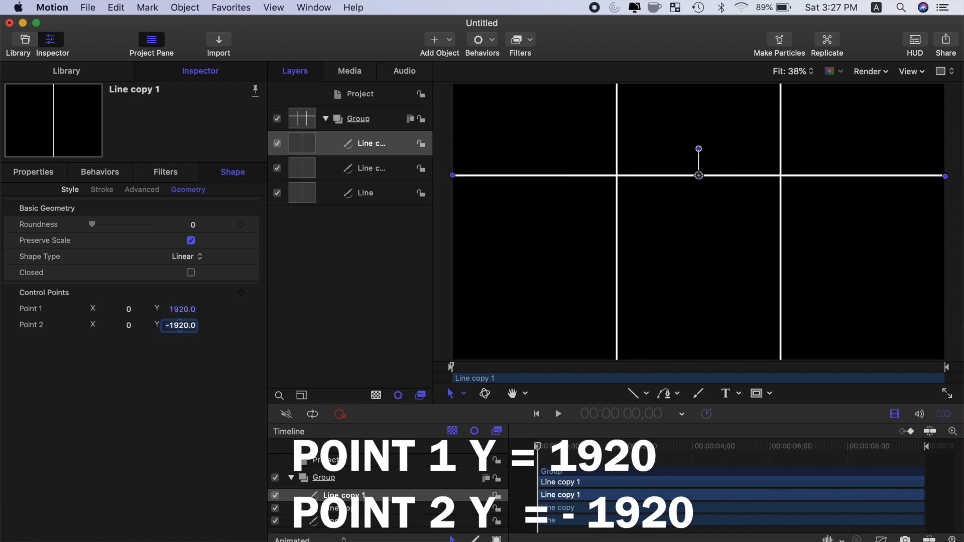
- Duplicate the horizontal line and place the copy at Position Y -360
right_click(370, 144)
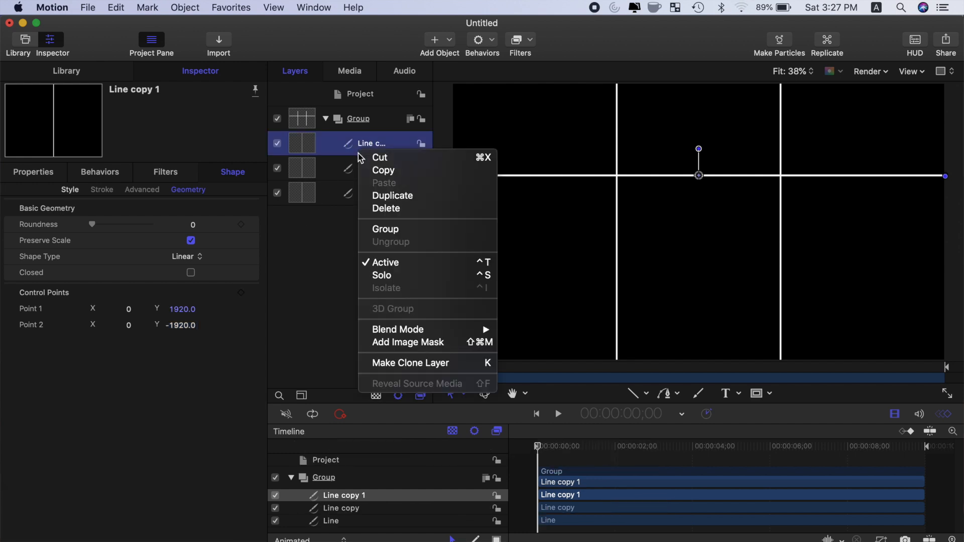
click(393, 195)
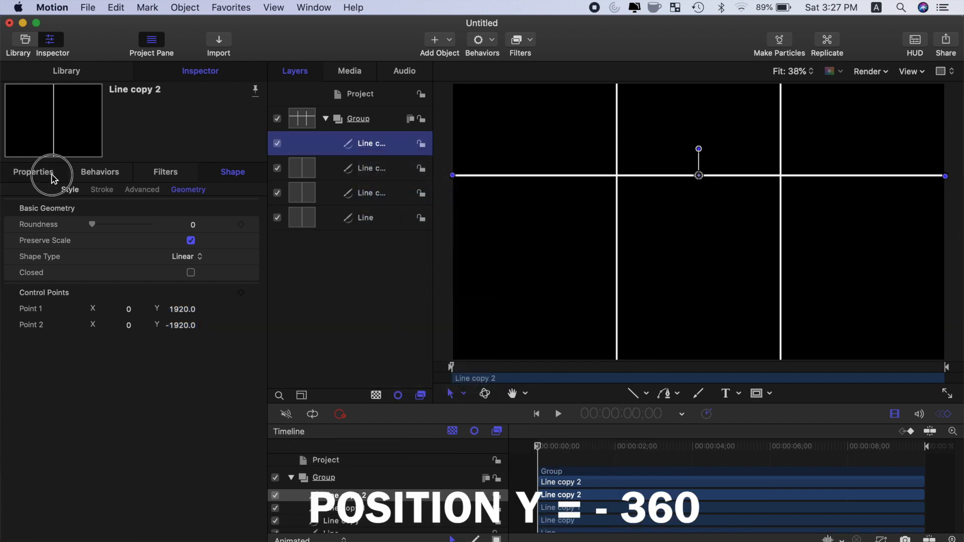
click(32, 172)
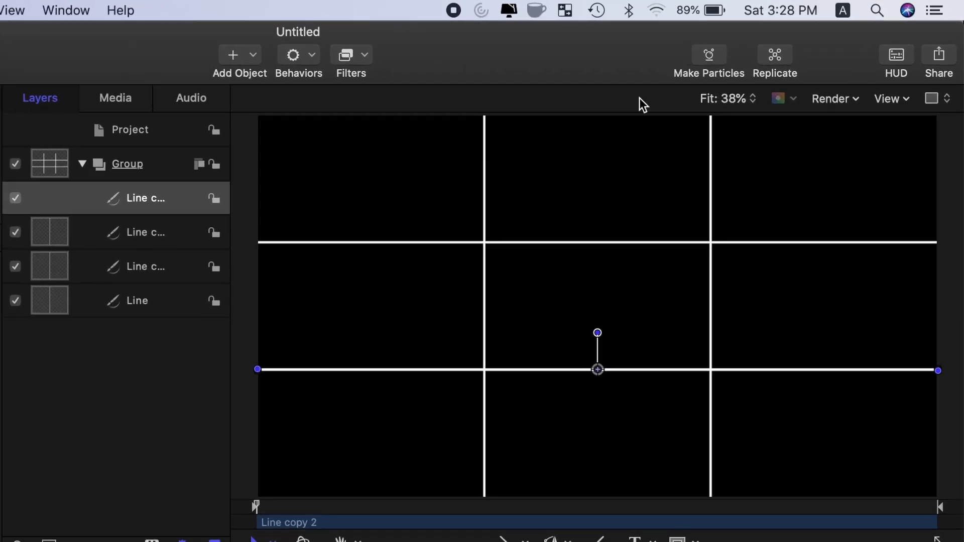
- Add the Save Current Frame still-image destination in Share preferences and reopen Share
click(938, 55)
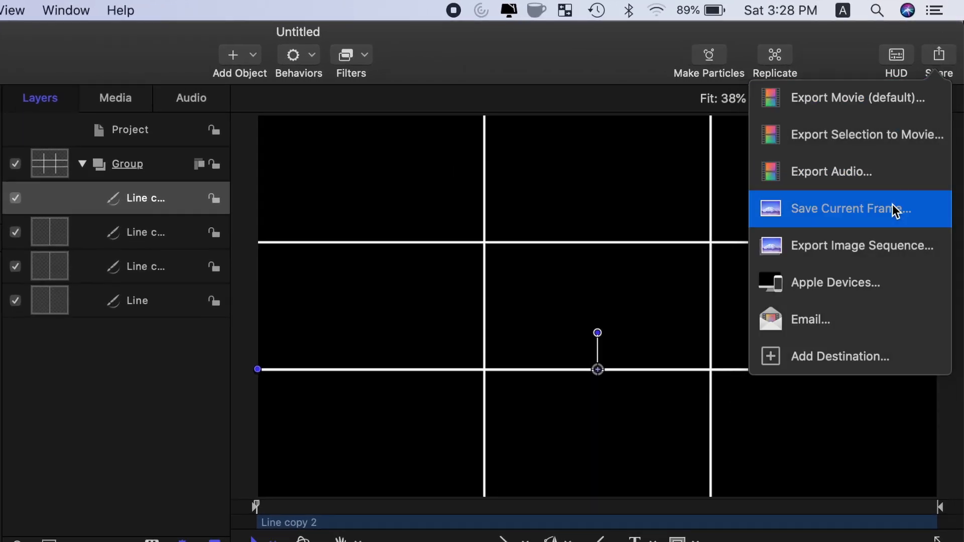
mouse_move(886, 357)
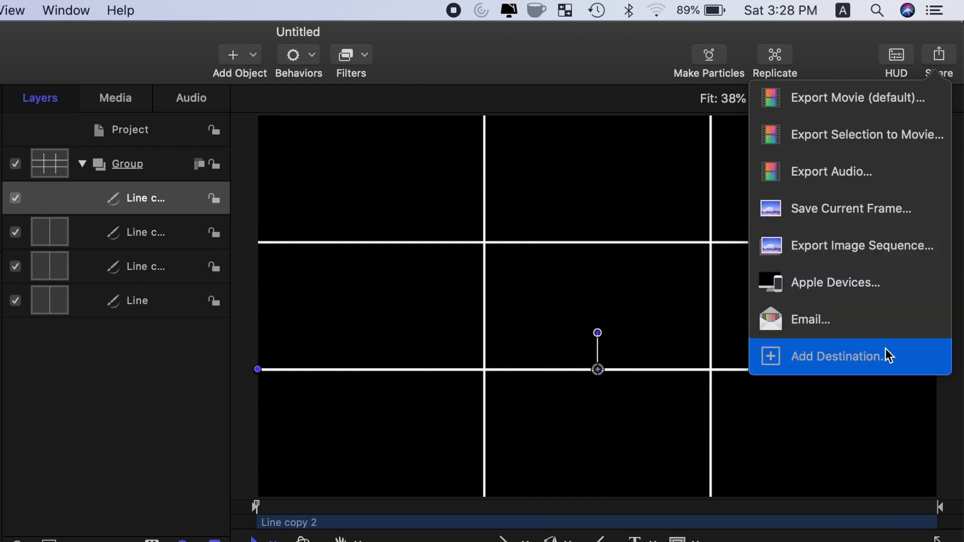
click(834, 356)
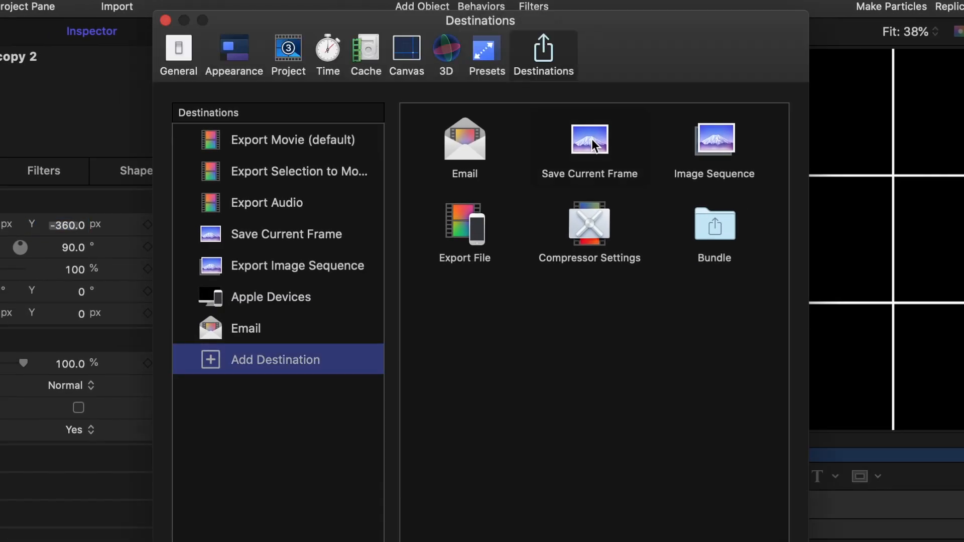
click(589, 139)
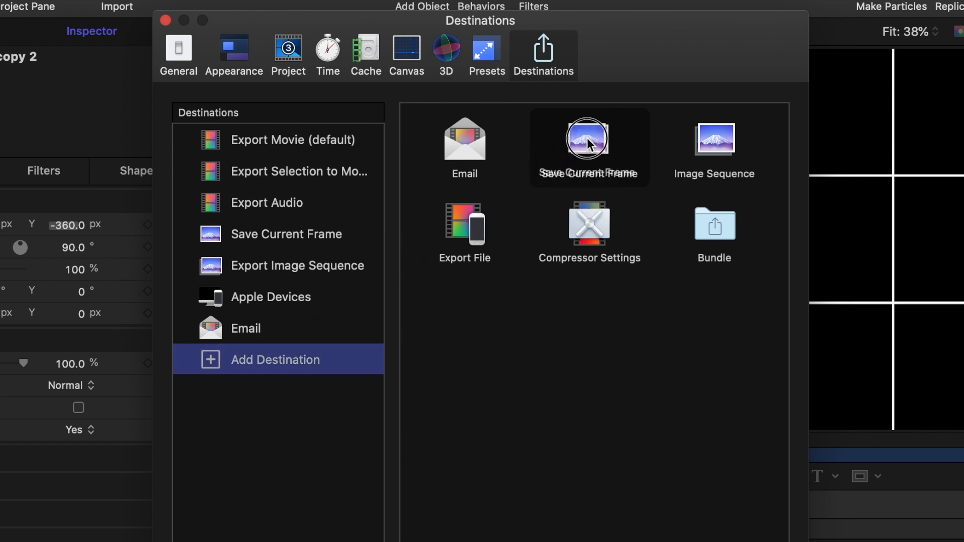
click(163, 20)
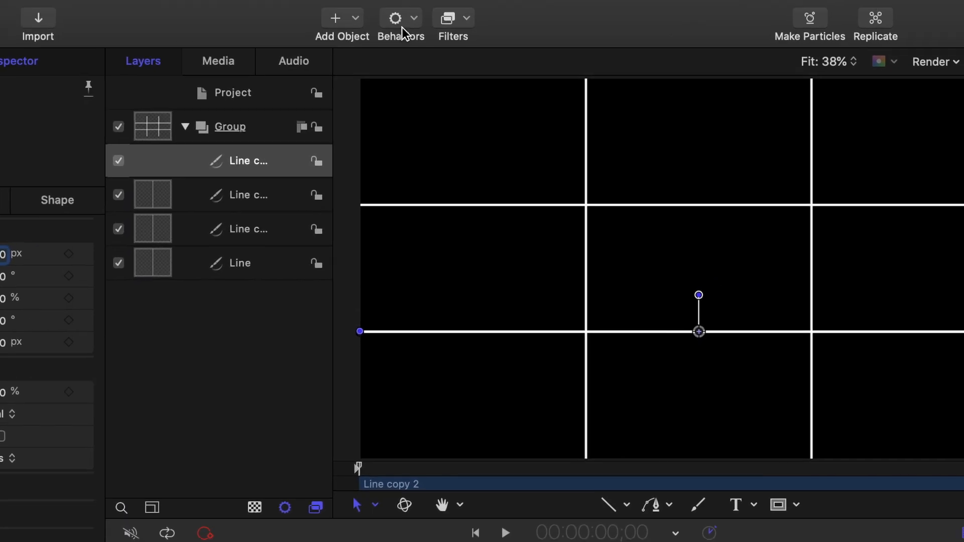
click(940, 55)
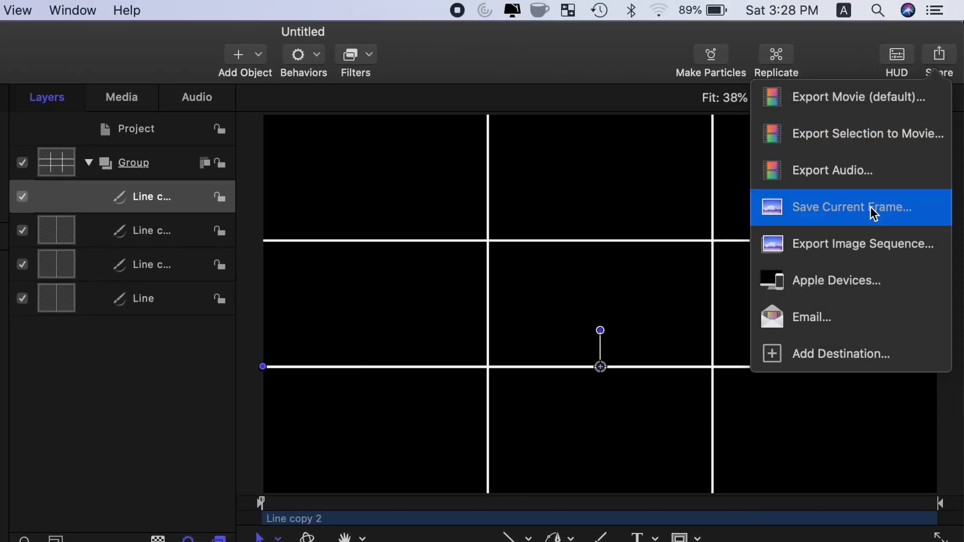
- Save the current frame as Rule of Thirds Grid.png, PNG format with Color + Alpha channels
click(850, 207)
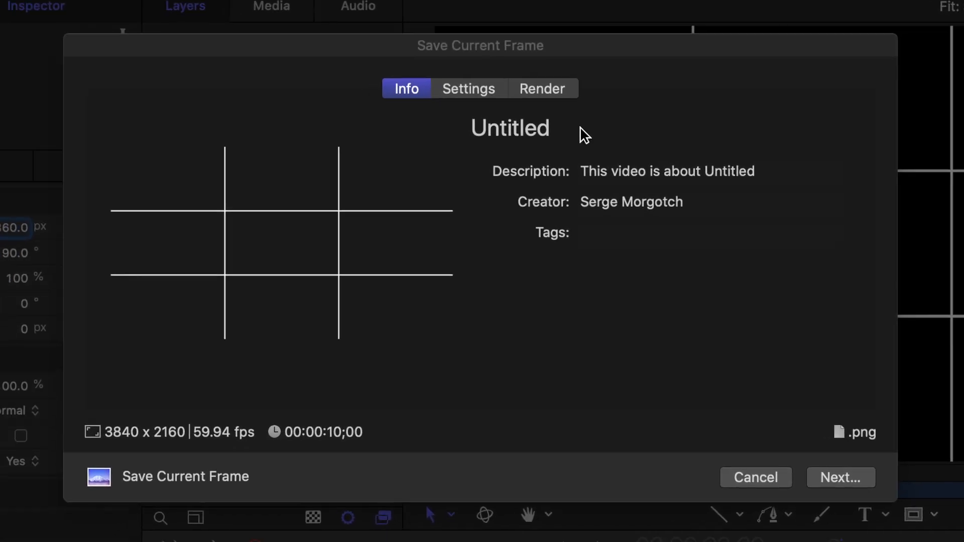
text(Rule of Thirds Grid)
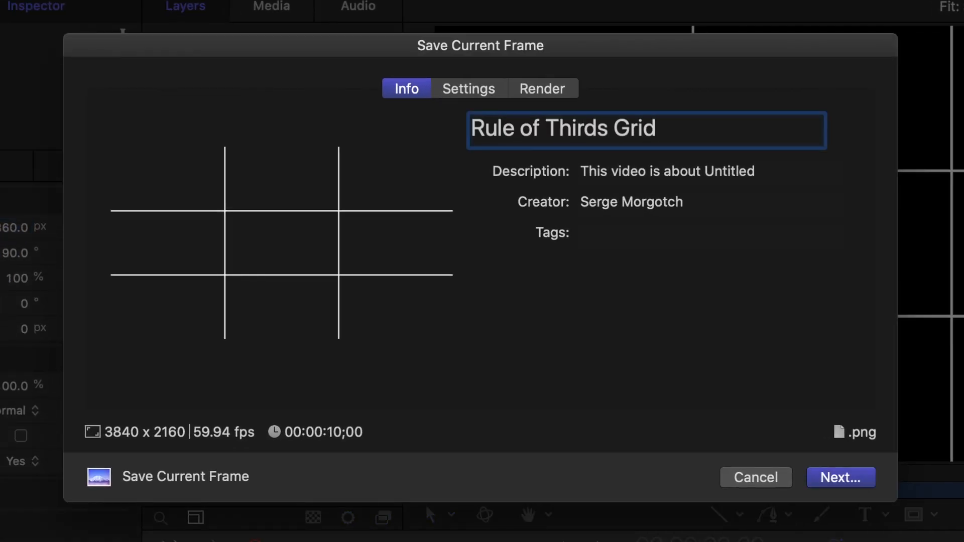
click(471, 88)
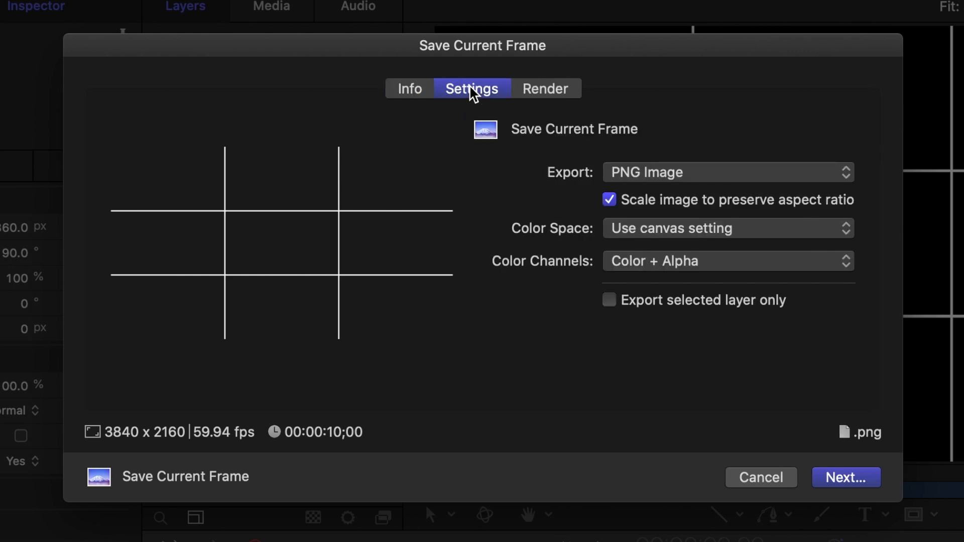
click(725, 171)
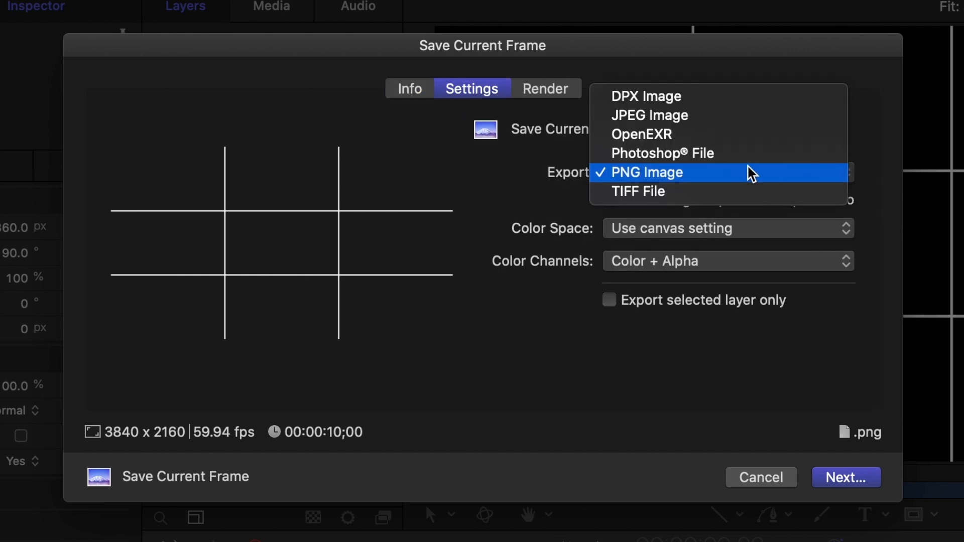
click(646, 172)
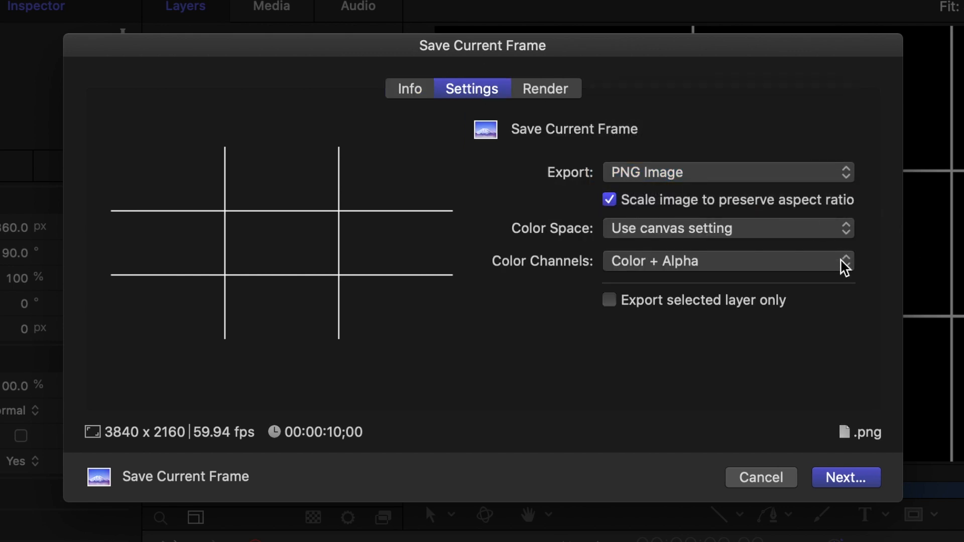
click(845, 261)
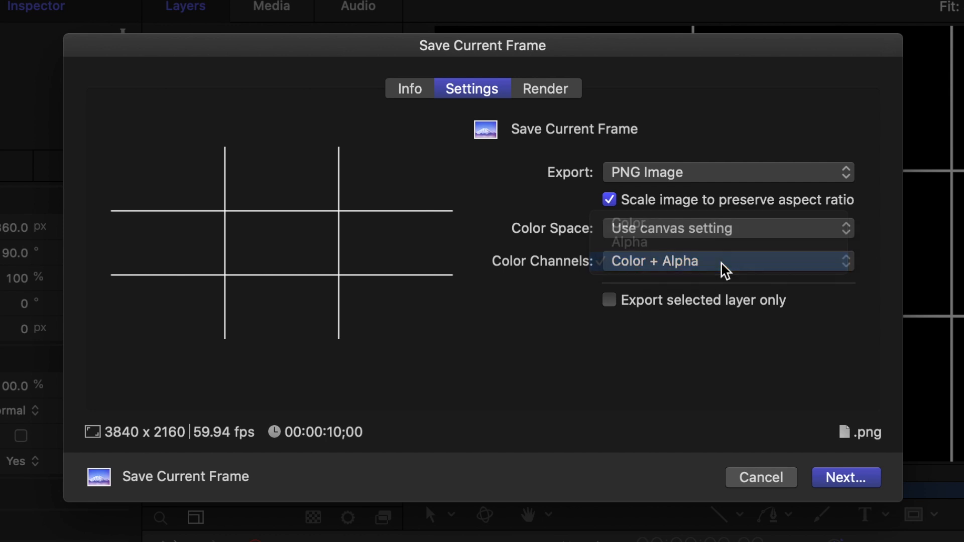
click(846, 477)
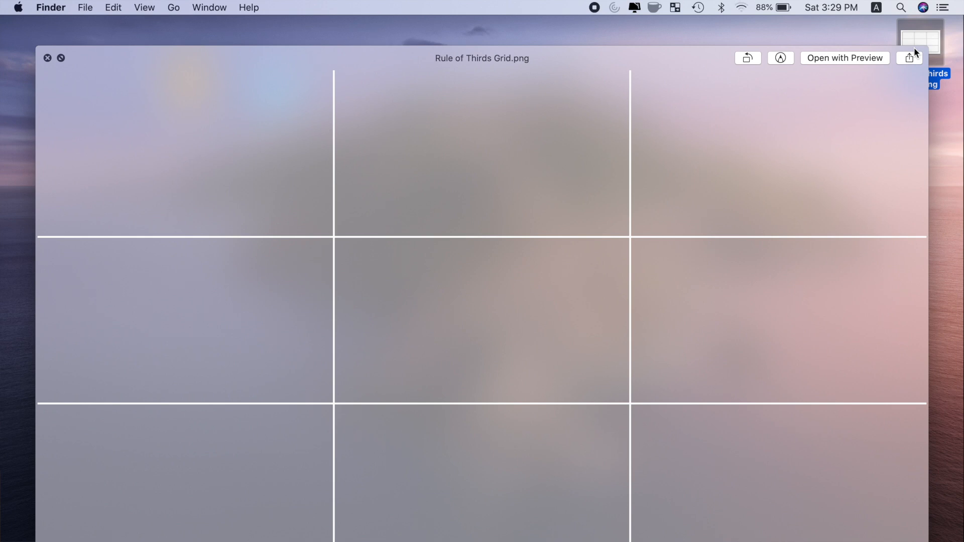
- Quick Look the exported grid on the desktop and return to Motion
click(47, 58)
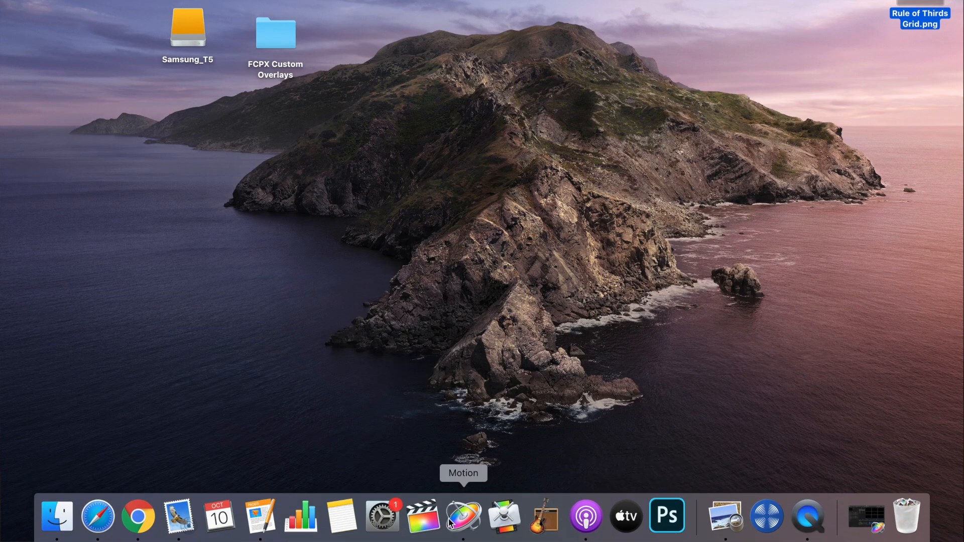
click(88, 7)
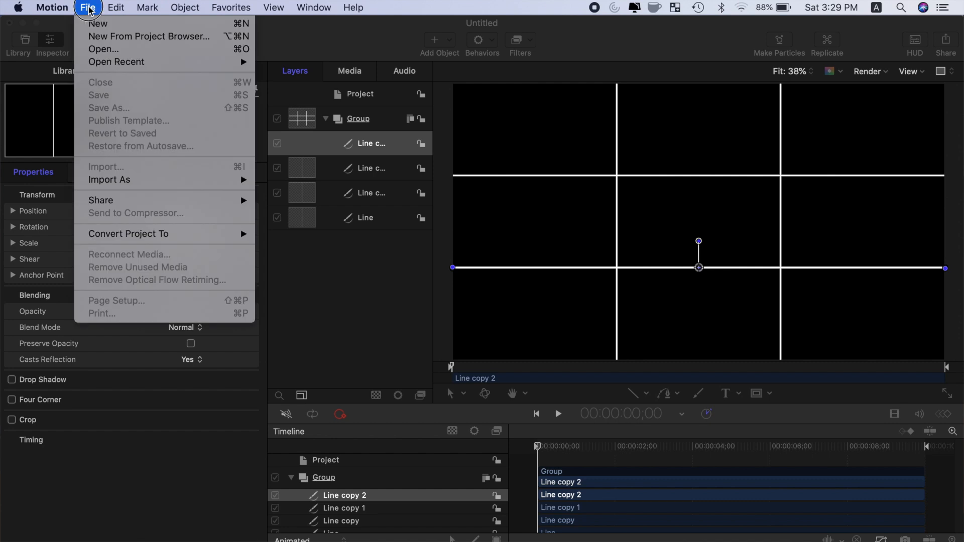
- Create a new project, fit the canvas to view, show the background as Transparent, and draw a white rectangle
click(149, 36)
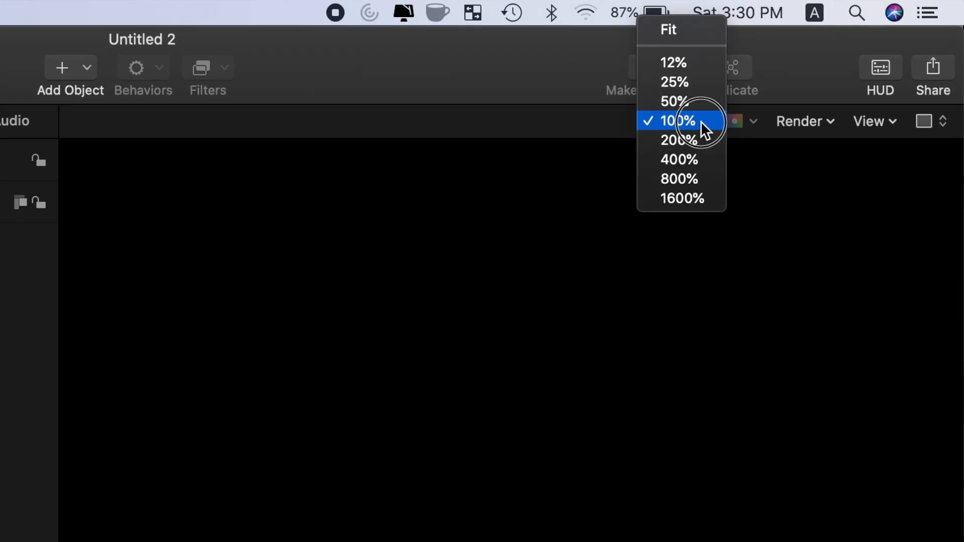
click(666, 29)
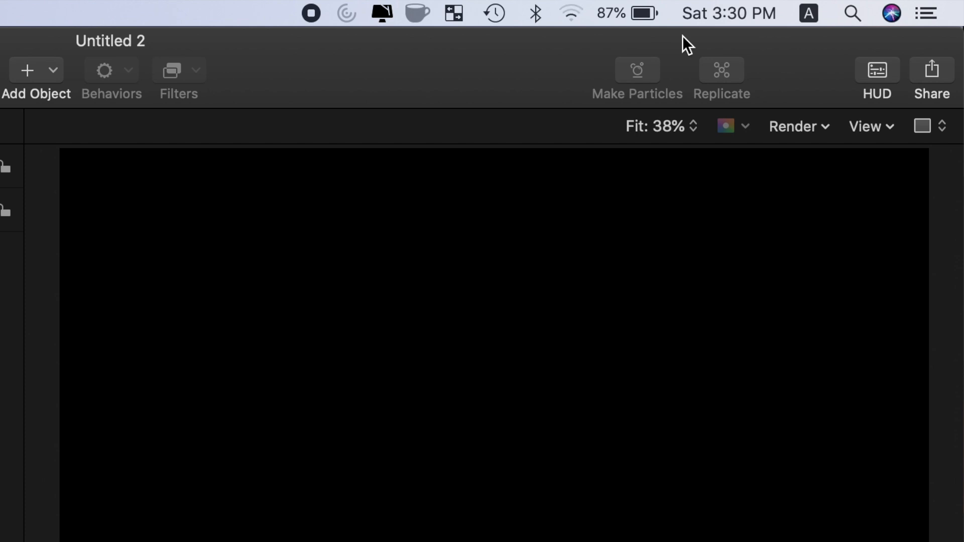
click(732, 127)
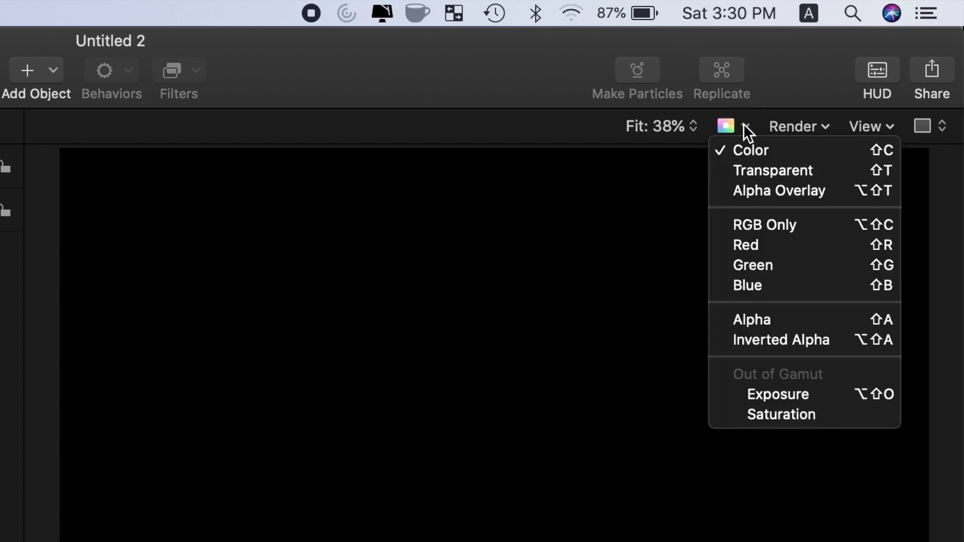
mouse_move(773, 171)
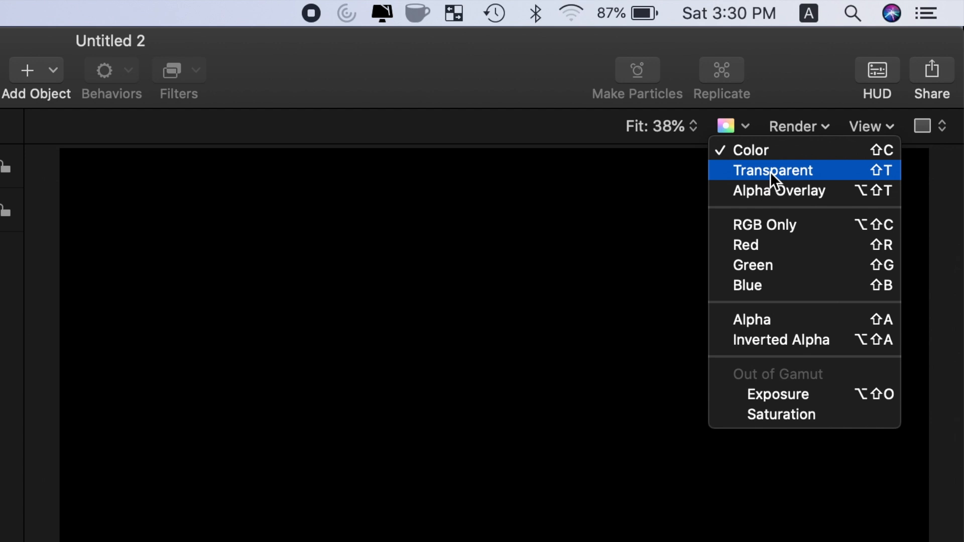
click(774, 171)
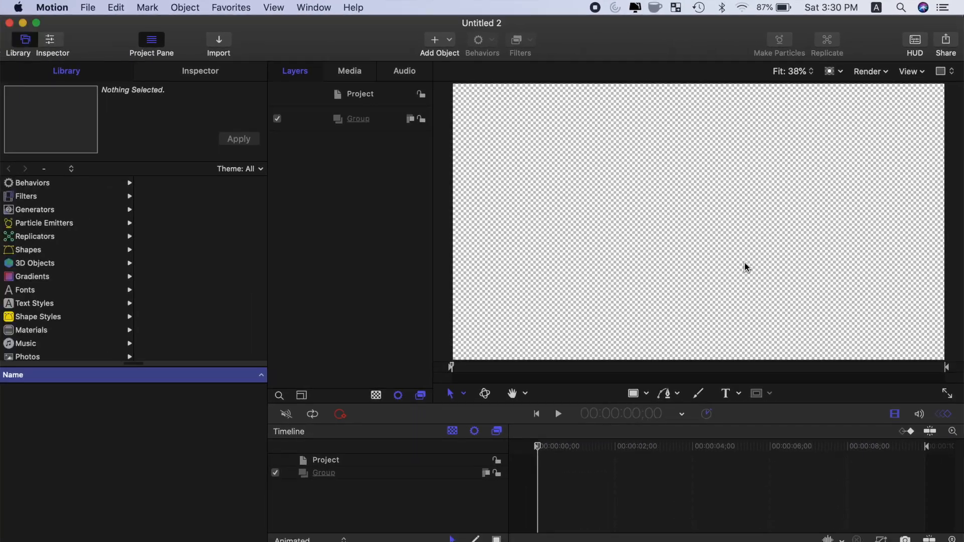
click(645, 394)
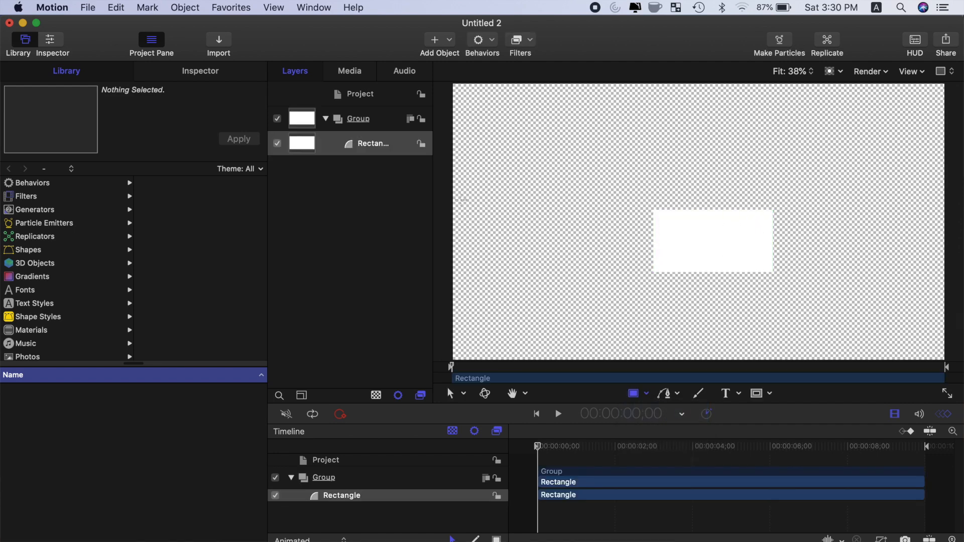
- Set the rectangle's Position to 0,0, Fill Color black, and size to 3840 by 2160
click(199, 70)
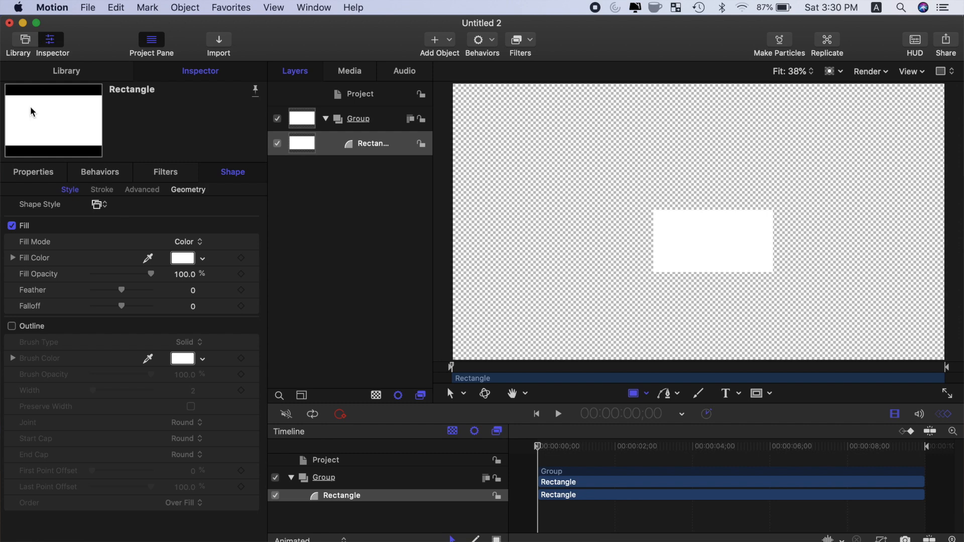
click(33, 173)
text(0)
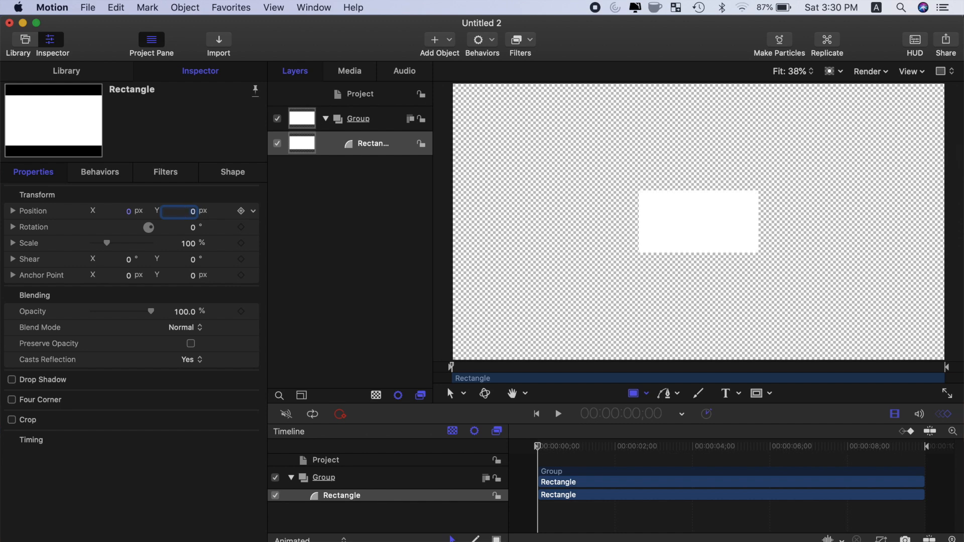
click(232, 172)
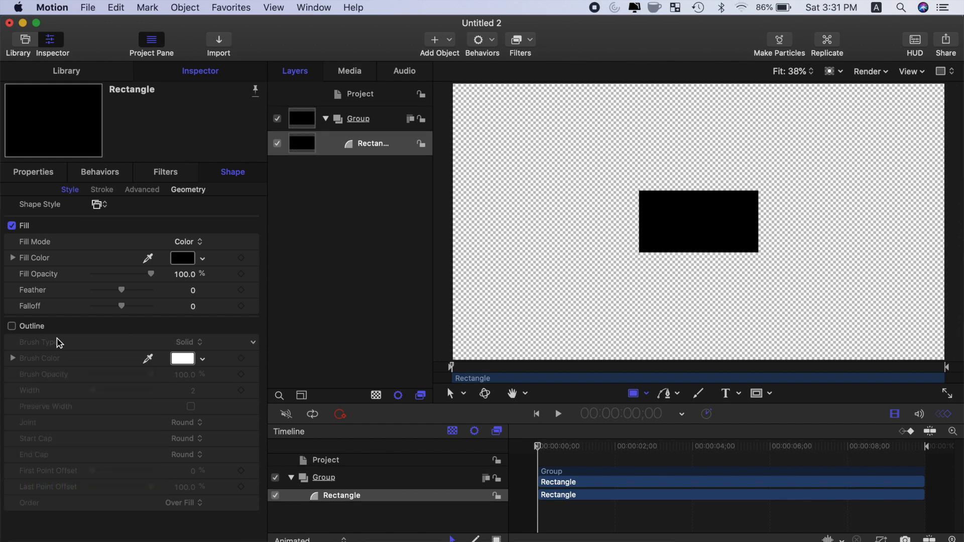
click(188, 190)
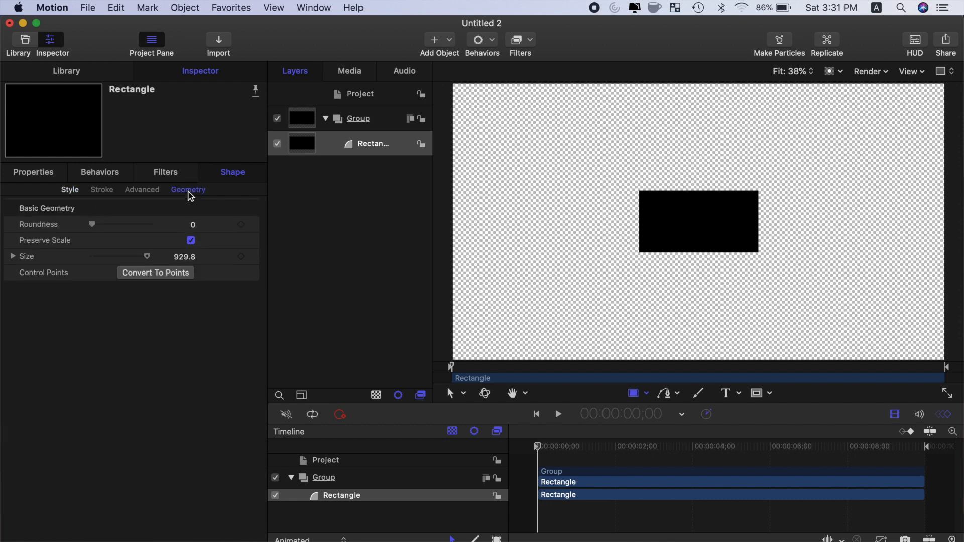
click(12, 257)
text(2160)
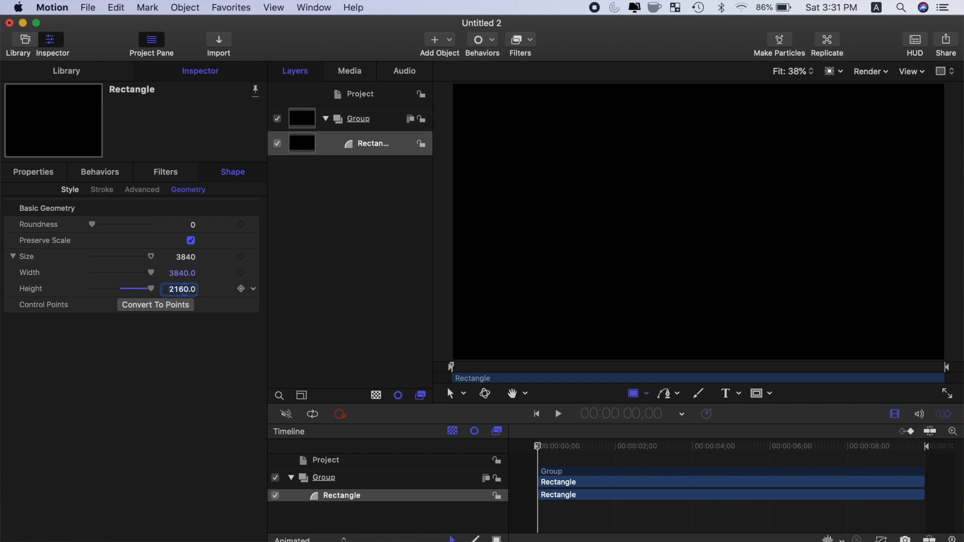
click(772, 393)
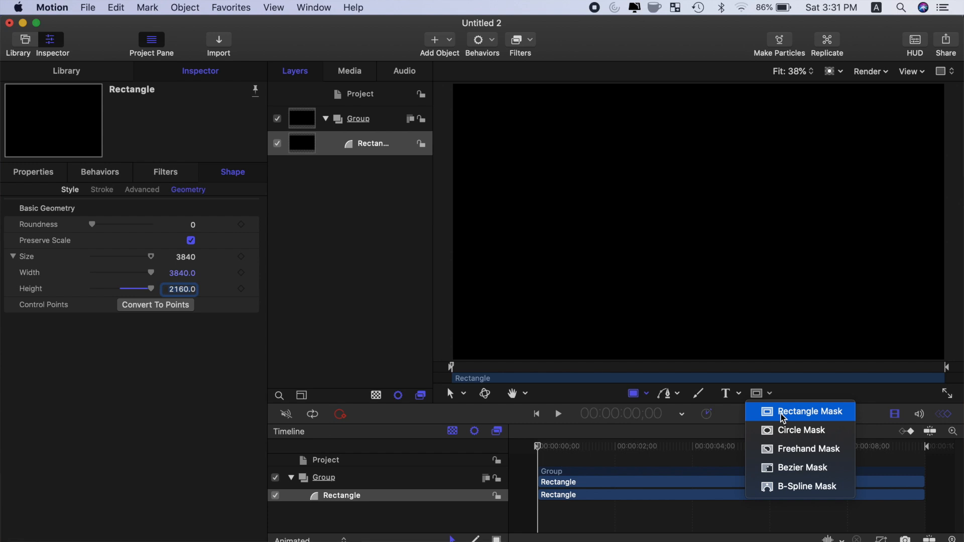
- Add an inverted rectangle mask at Position 0,0 sized 1215 by 2160 to cut a vertical transparent window
click(811, 412)
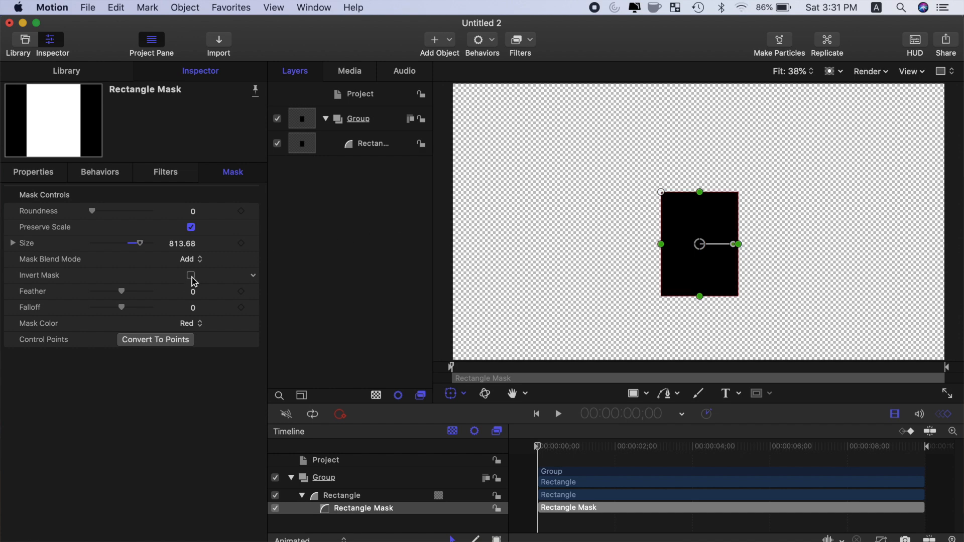
click(191, 275)
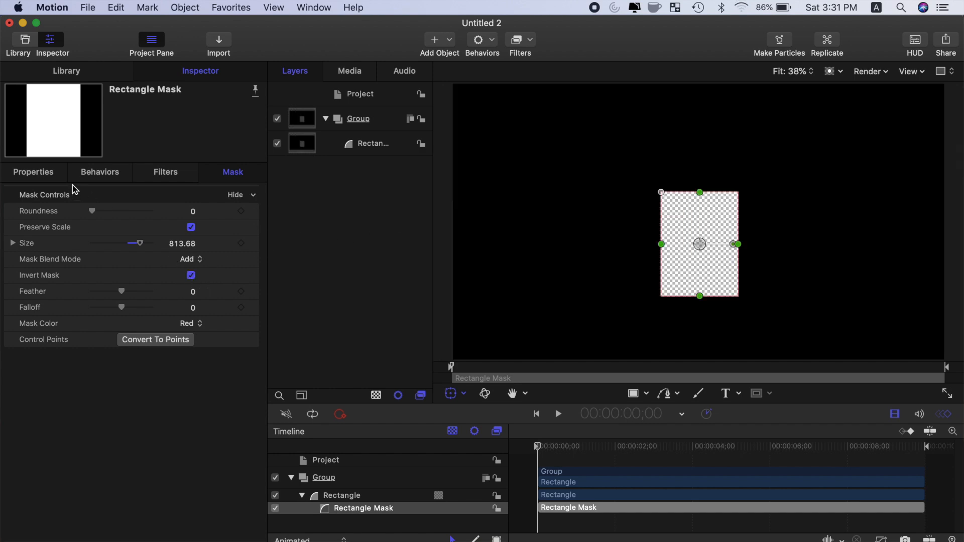
click(33, 172)
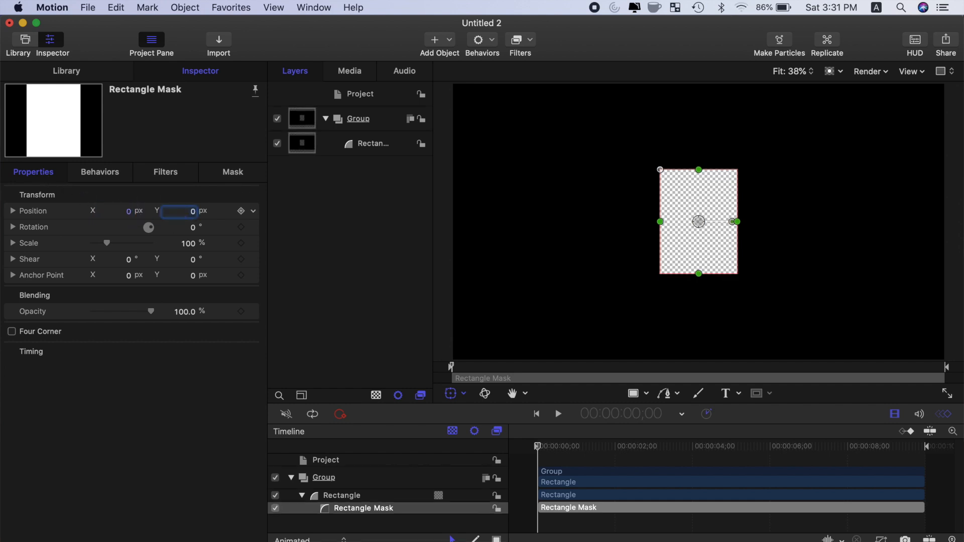
click(232, 172)
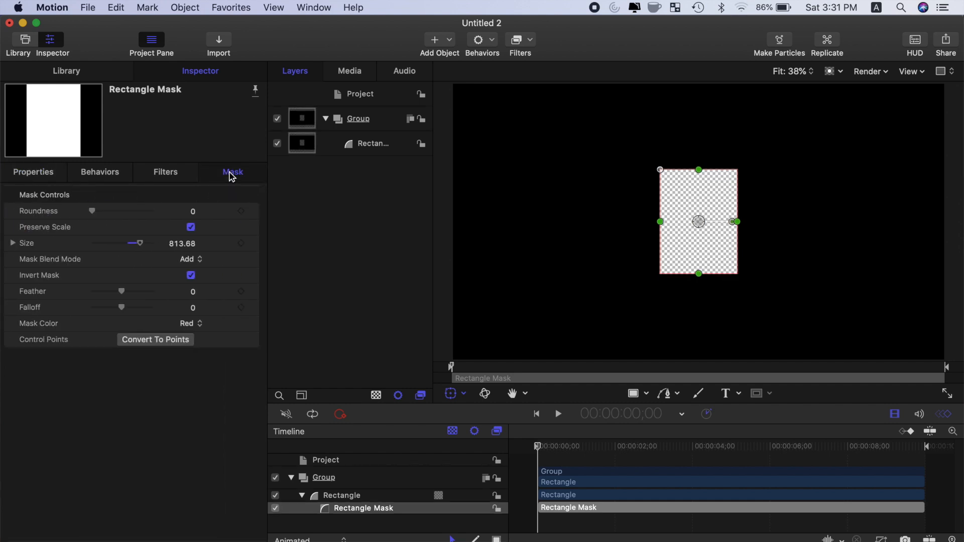
click(12, 243)
text(121)
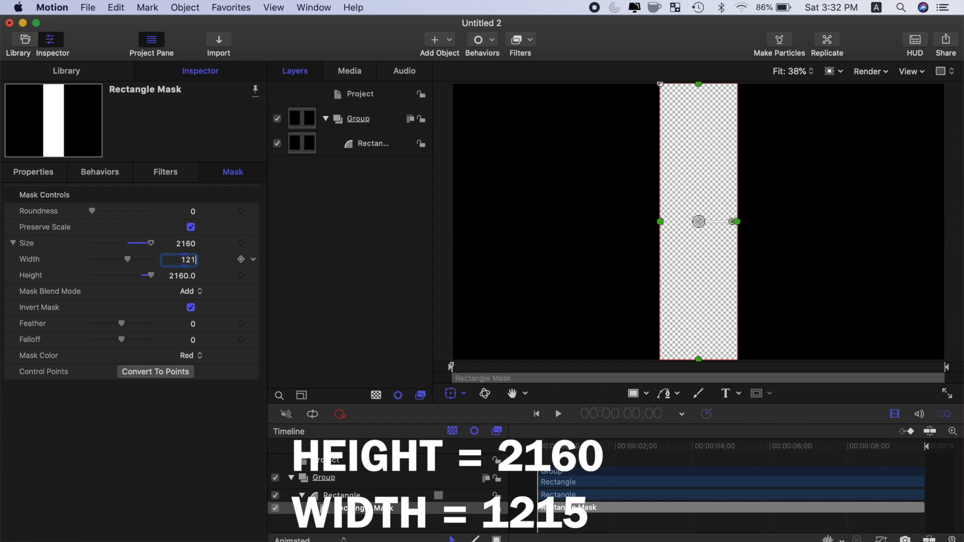
click(946, 43)
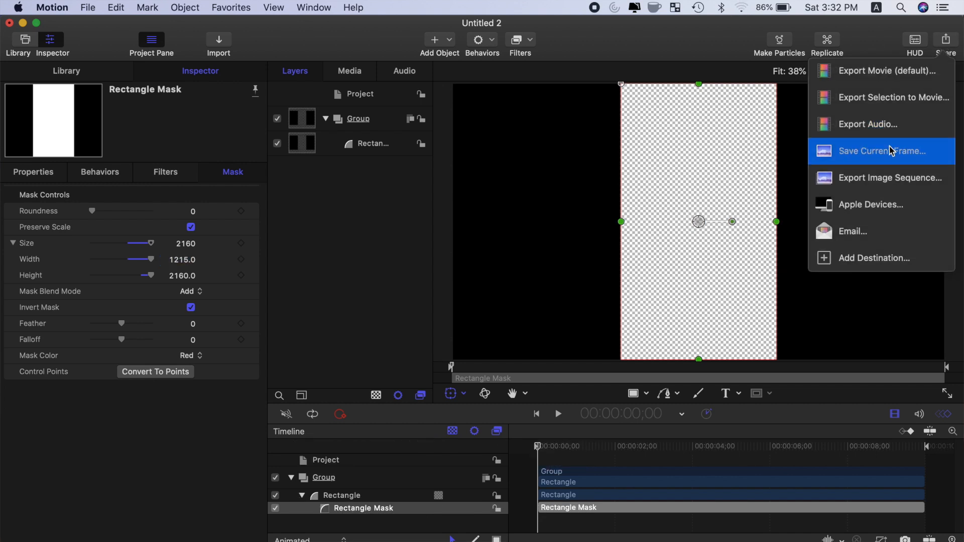
- Save the current frame as 'Vertical Video', a PNG with Color + Alpha
click(883, 150)
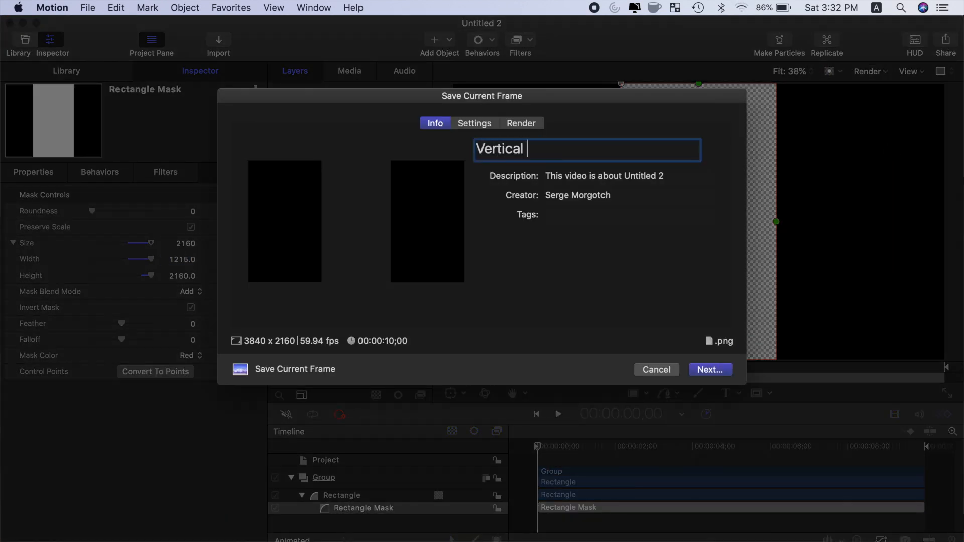
click(475, 123)
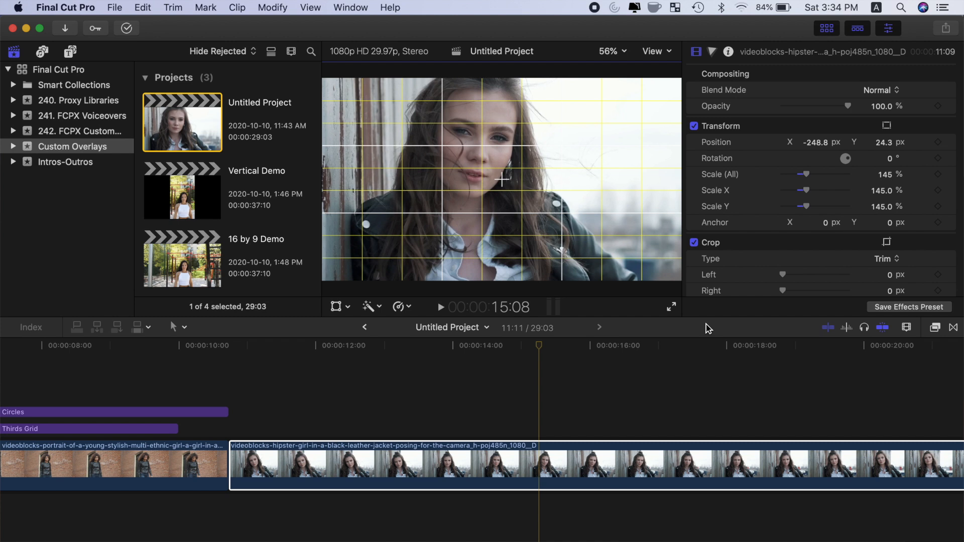
mouse_move(651, 109)
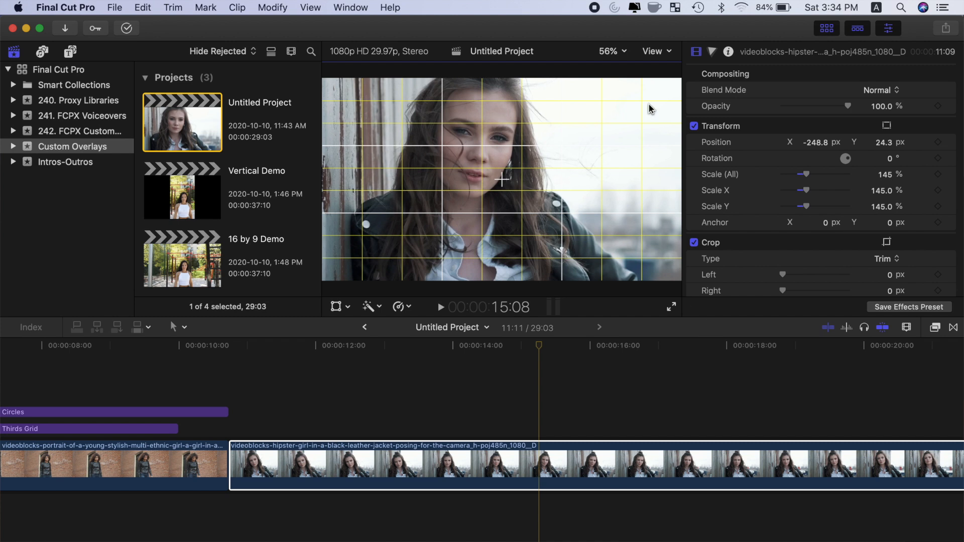
- From the viewer View menu, reveal Final Cut Pro's Custom Overlays folder in Finder
click(651, 51)
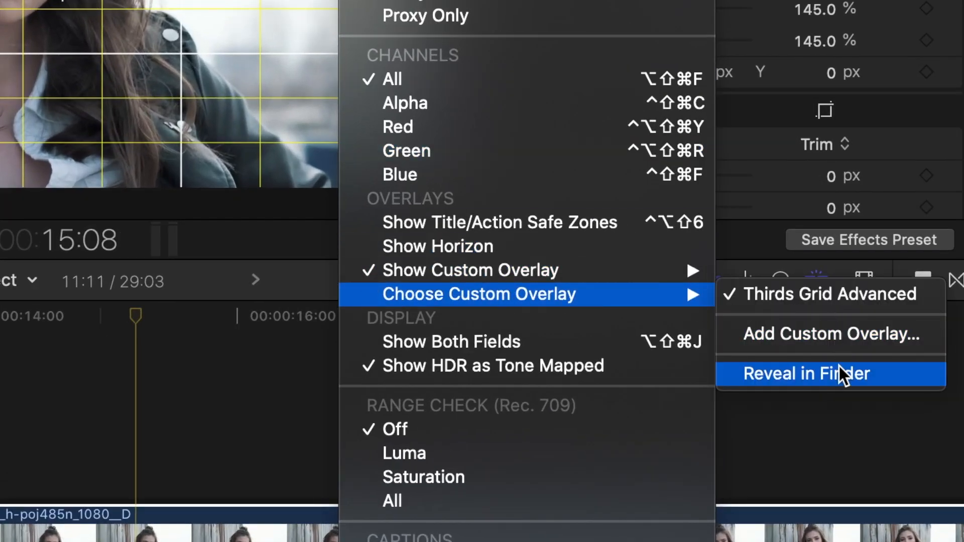
click(800, 373)
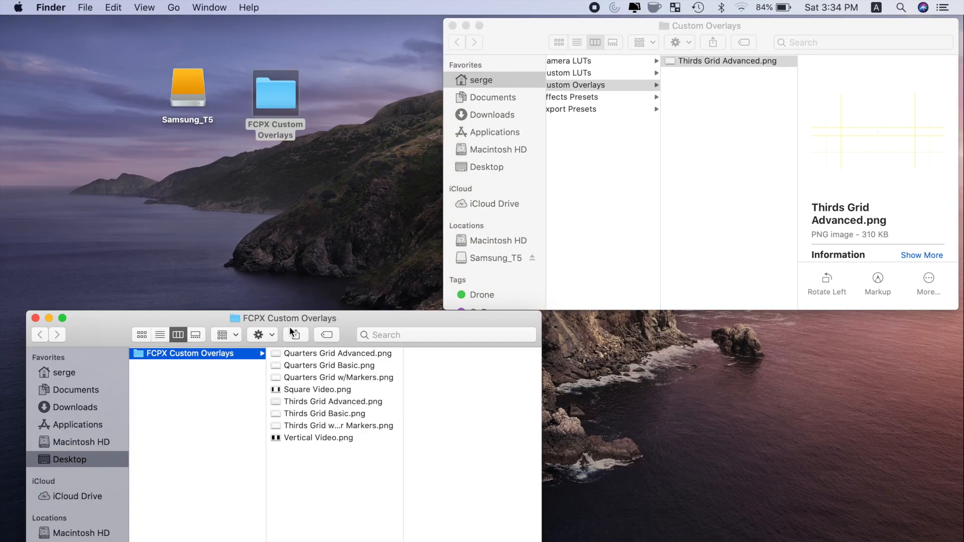
- Drag the seven overlay PNGs into the Custom Overlays folder and return to Final Cut Pro's viewer display options
click(337, 353)
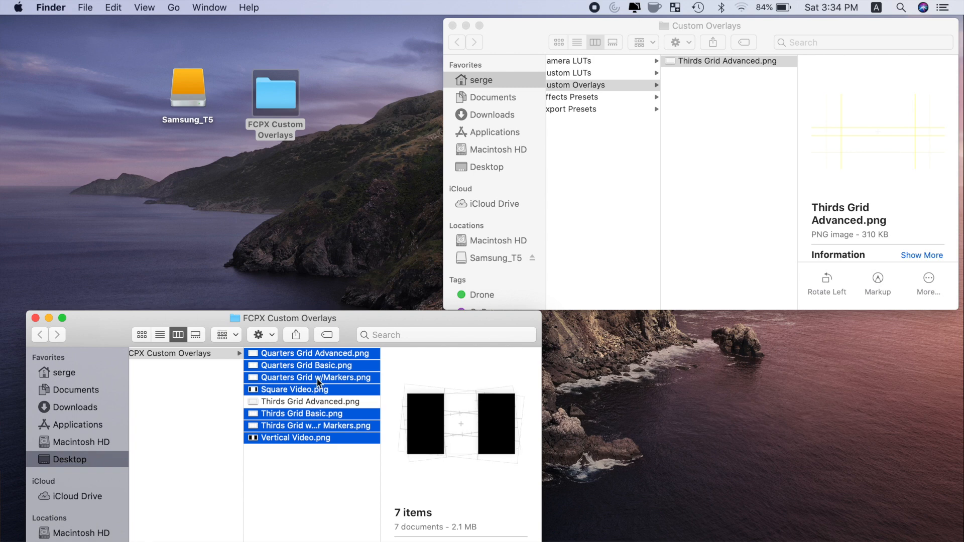
mouse_move(706, 116)
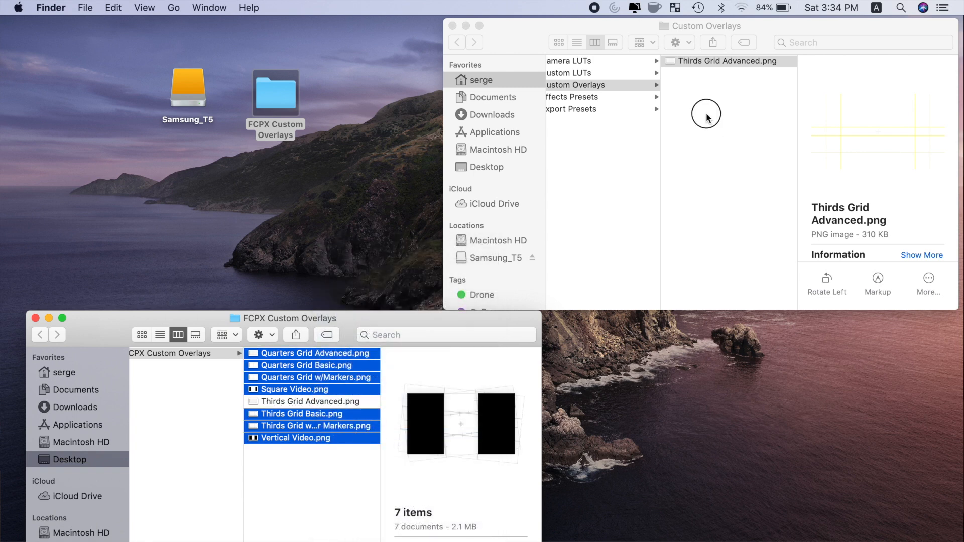
click(729, 61)
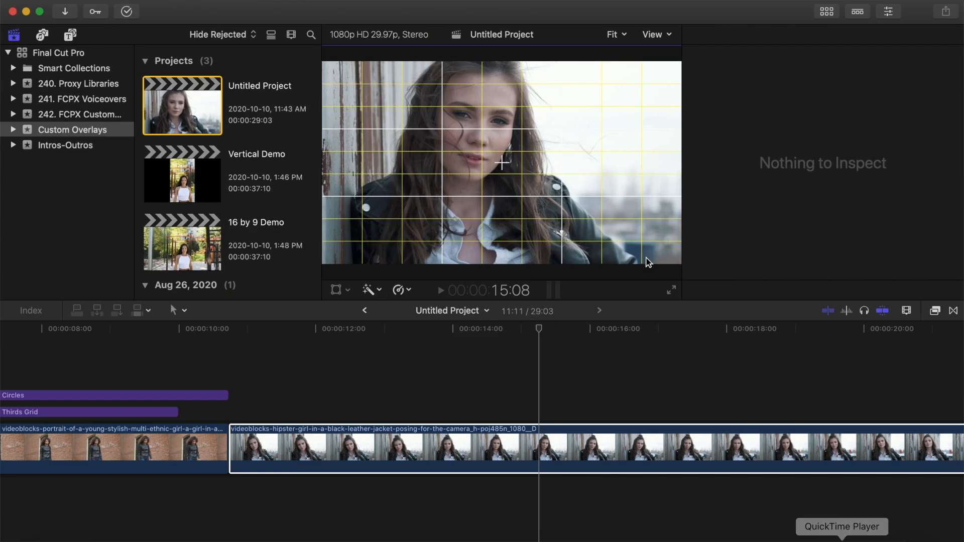
click(654, 34)
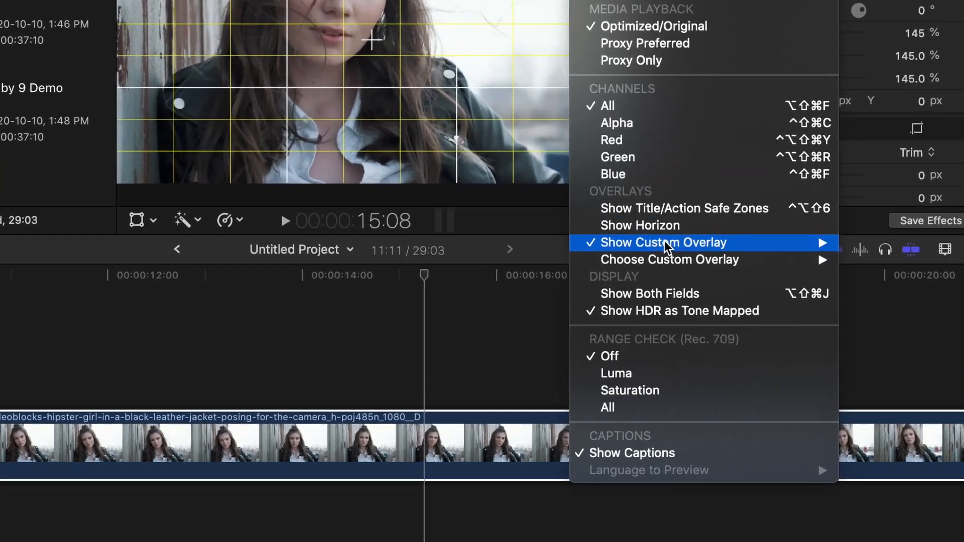